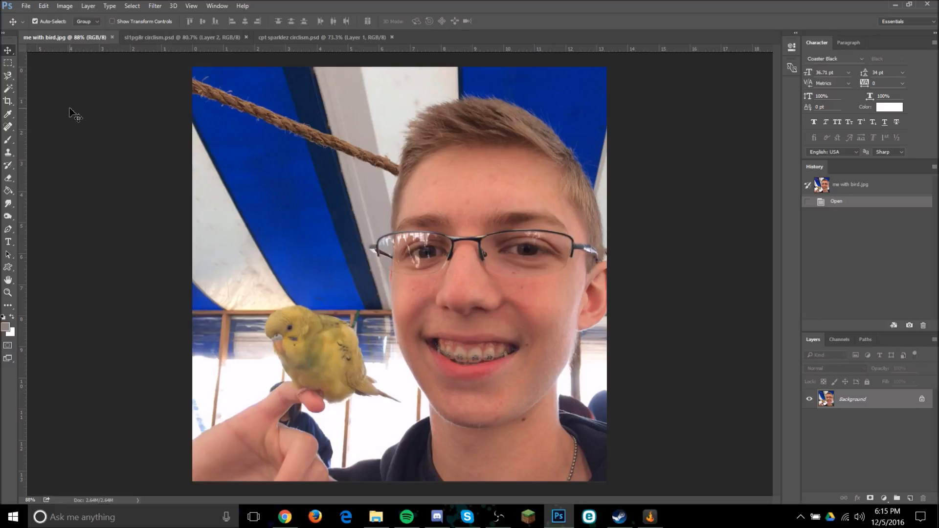
{"action": "mouse_move", "coordinate": [595, 292]}
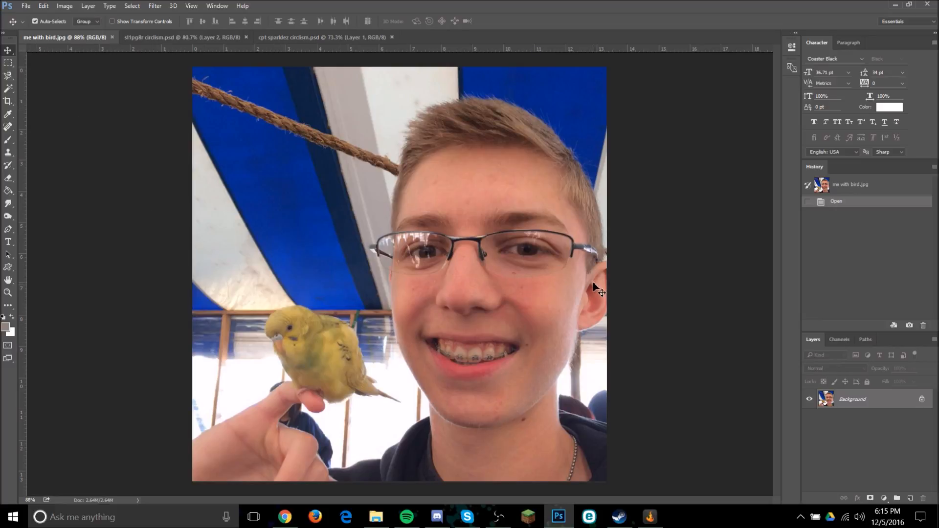
{"action": "mouse_move", "coordinate": [430, 171]}
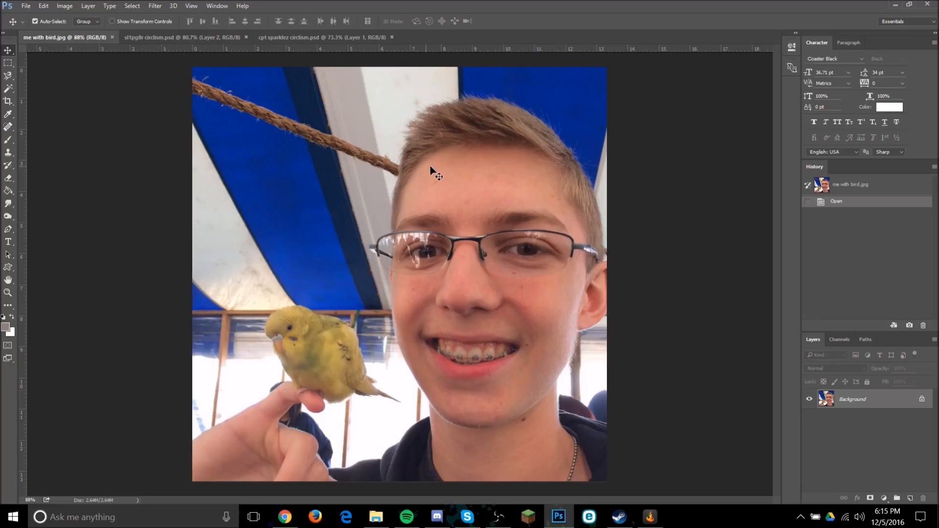
{"action": "mouse_move", "coordinate": [424, 358]}
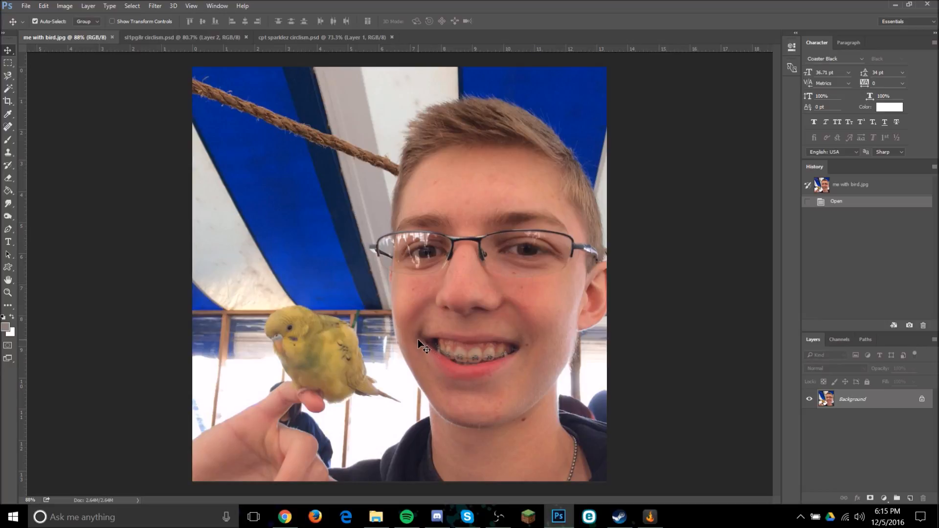
{"action": "mouse_move", "coordinate": [491, 333]}
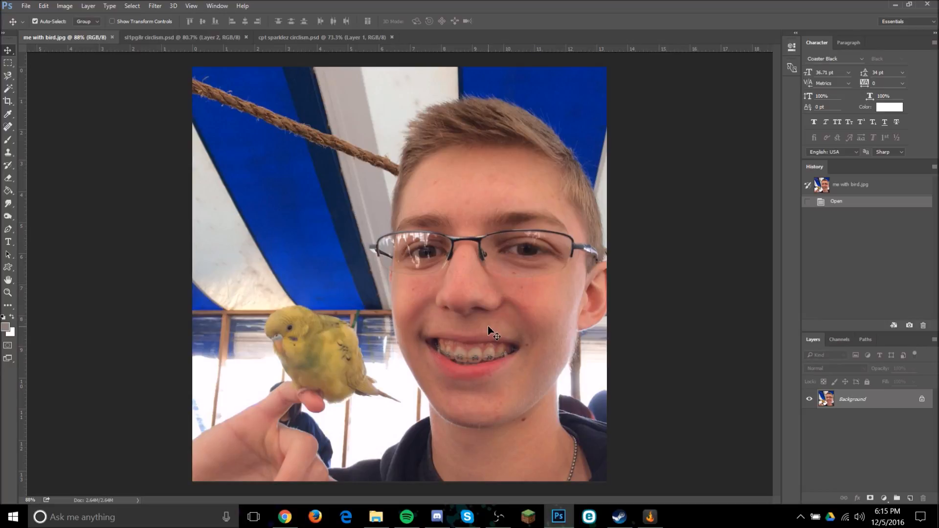
{"action": "mouse_move", "coordinate": [513, 335]}
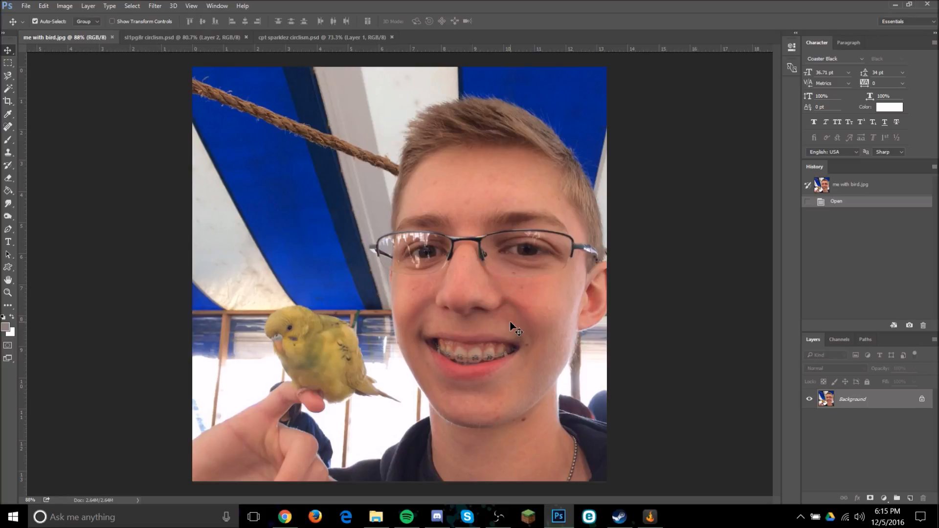
{"action": "mouse_move", "coordinate": [489, 323]}
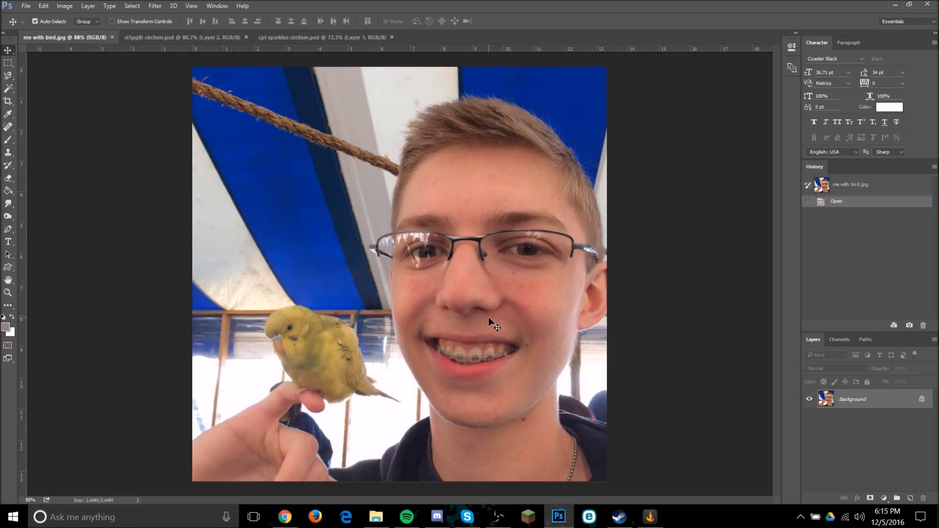
{"action": "mouse_move", "coordinate": [452, 217]}
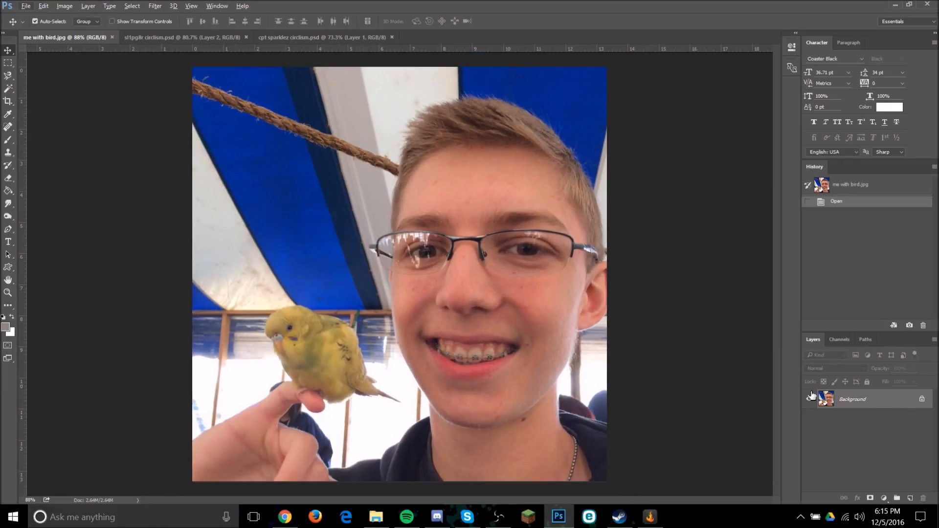
Add empty Layer 1 above the parakeet photo and convert the locked Background into editable Layer 0
{"action": "left_click", "coordinate": [908, 497]}
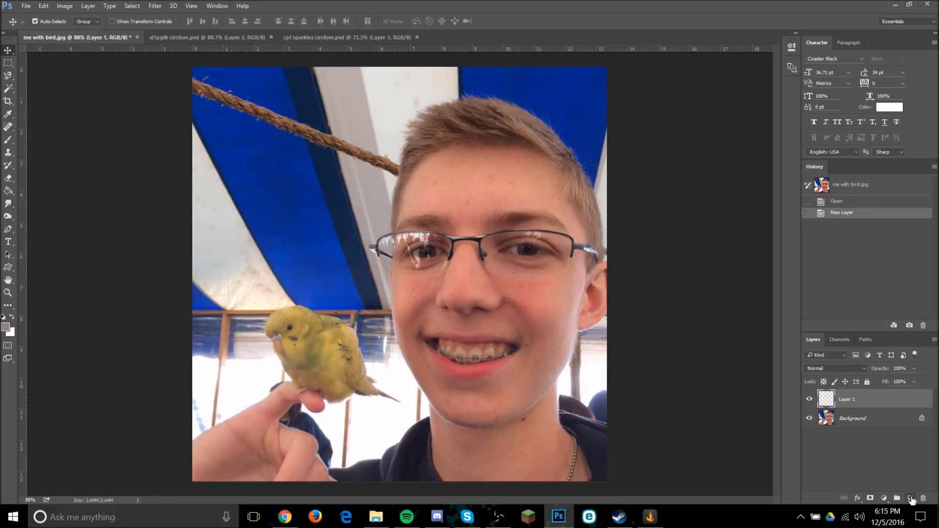
{"action": "left_click", "coordinate": [851, 419]}
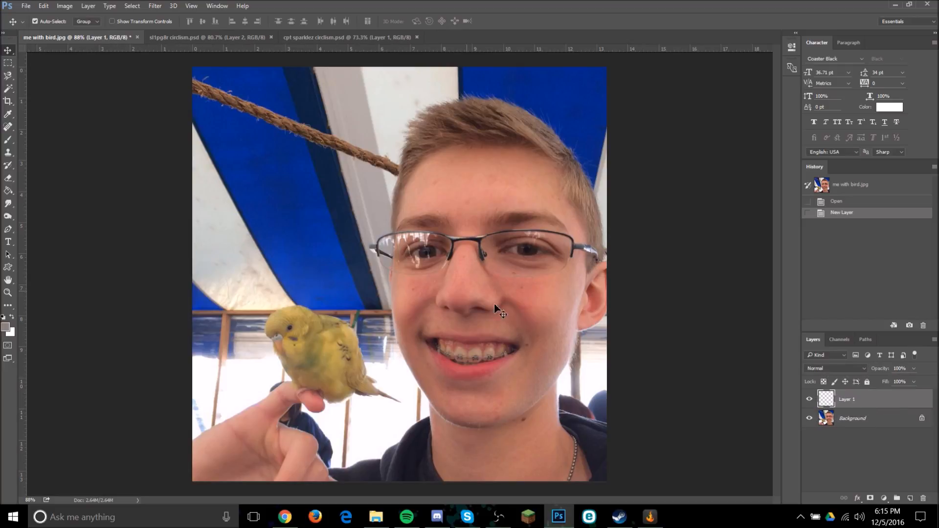
{"action": "mouse_move", "coordinate": [725, 356]}
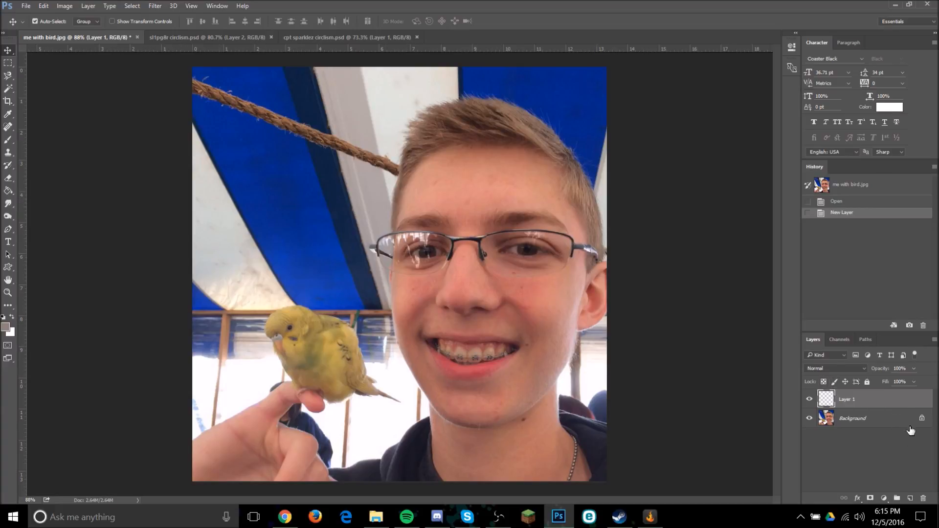
{"action": "mouse_move", "coordinate": [893, 440]}
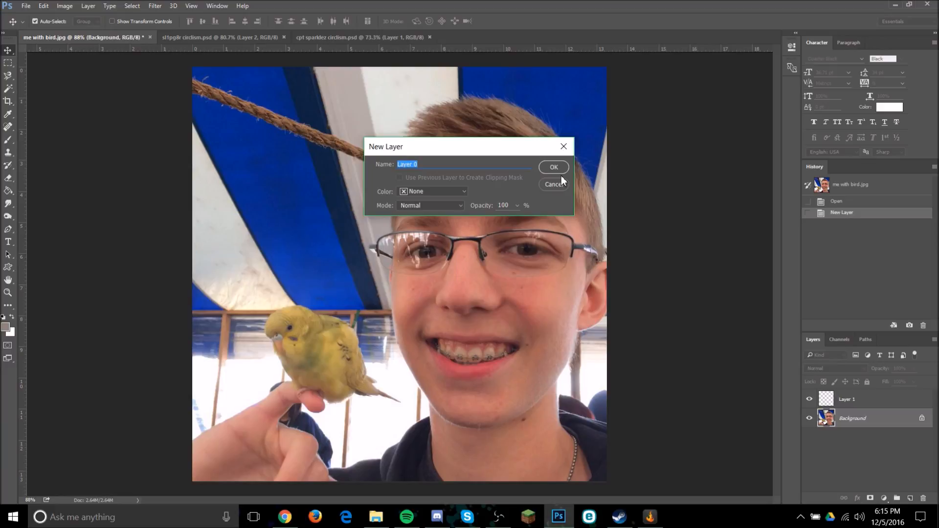
{"action": "mouse_move", "coordinate": [407, 177]}
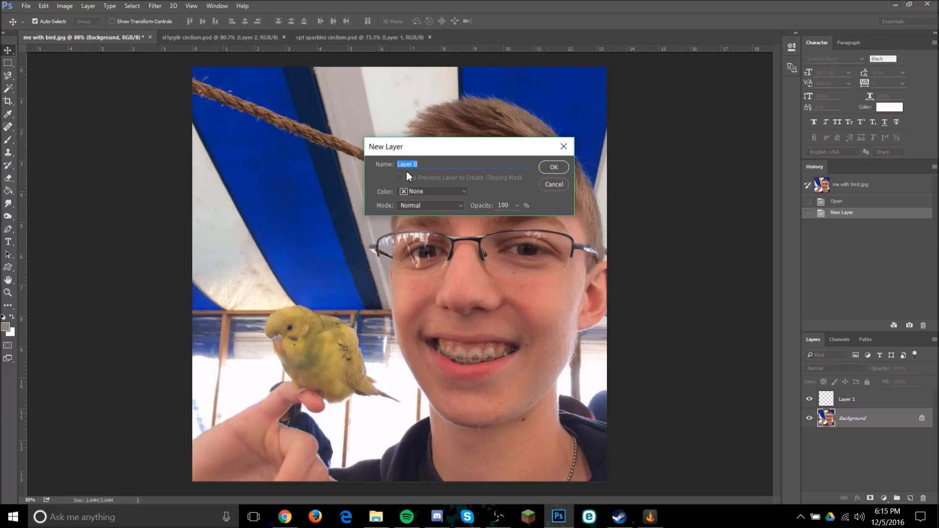
{"action": "left_click", "coordinate": [554, 166]}
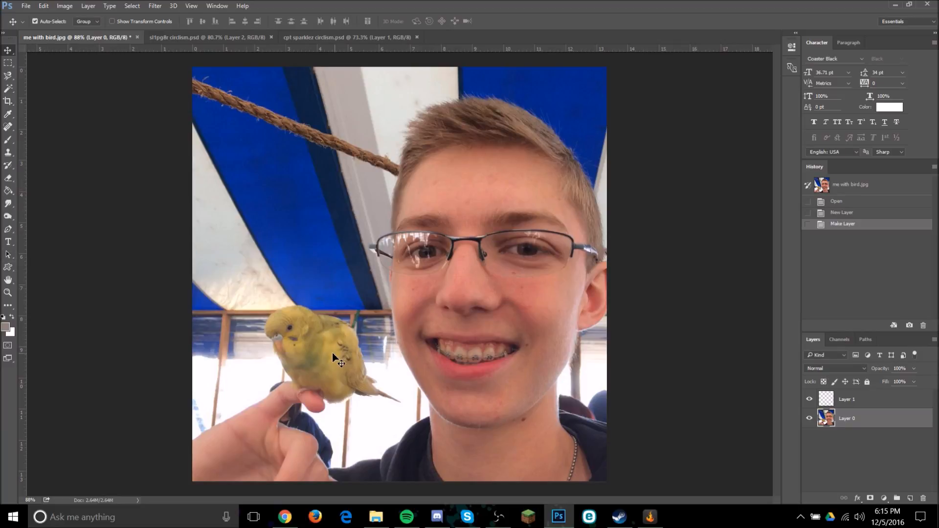
{"action": "mouse_move", "coordinate": [429, 312]}
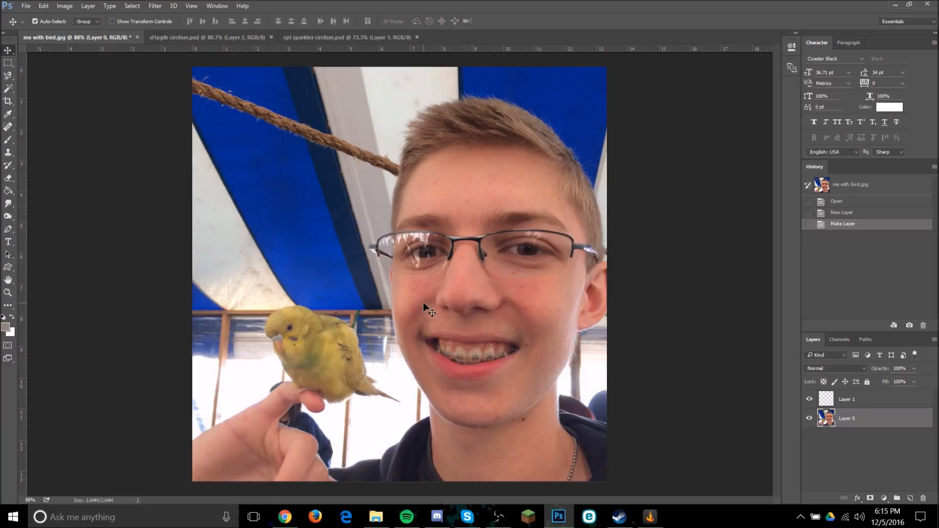
{"action": "mouse_move", "coordinate": [73, 151]}
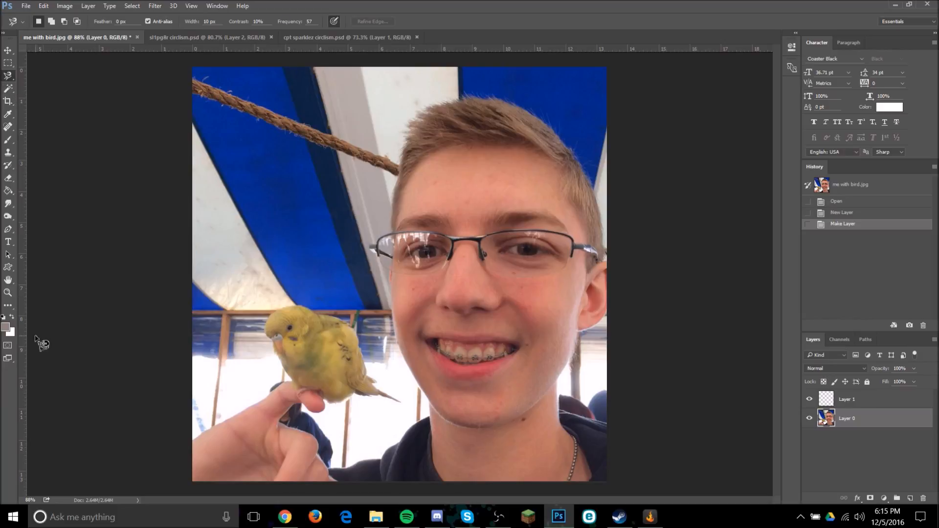
{"action": "mouse_move", "coordinate": [11, 190]}
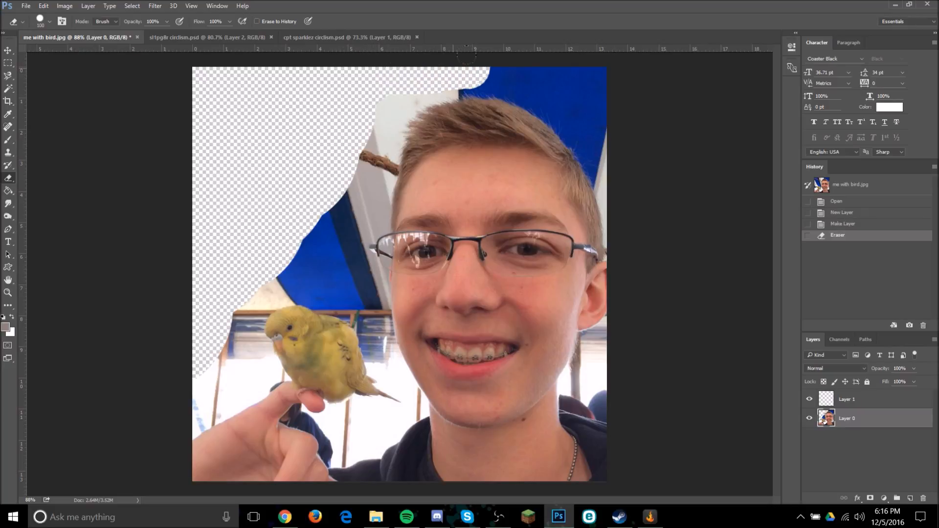
Erase the tent background above the head, left of the face and around the bird on Layer 0
{"action": "left_click_drag", "start_coordinate": [474, 54], "coordinate": [608, 163]}
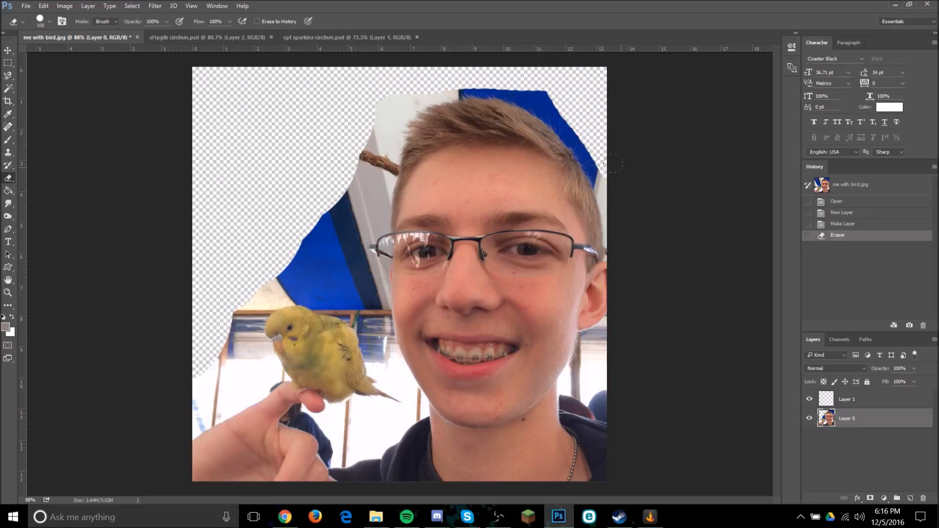
{"action": "left_click_drag", "start_coordinate": [378, 150], "coordinate": [294, 245]}
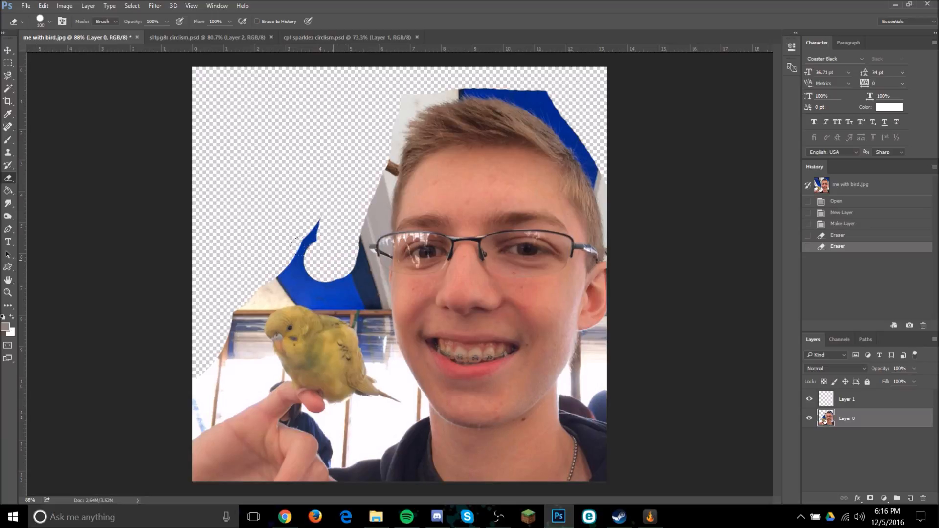
{"action": "left_click_drag", "start_coordinate": [299, 245], "coordinate": [240, 395]}
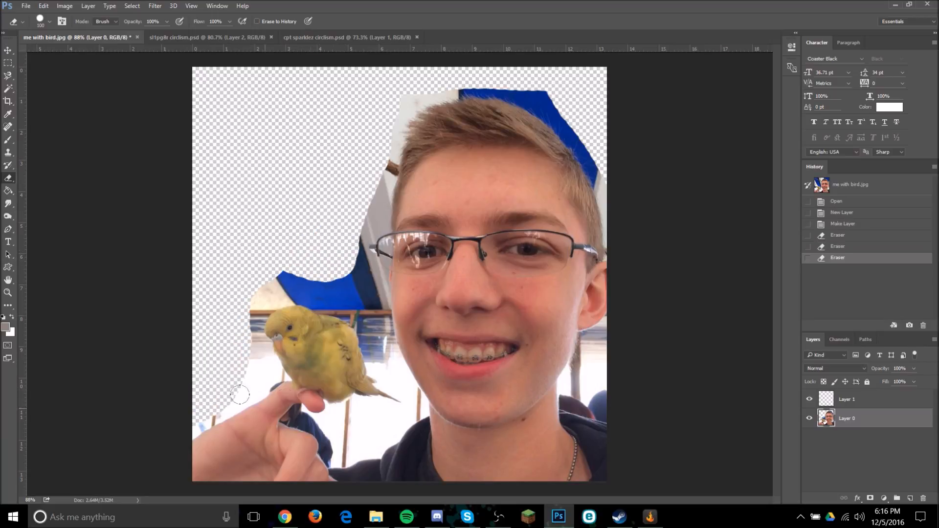
{"action": "left_click_drag", "start_coordinate": [239, 394], "coordinate": [350, 435]}
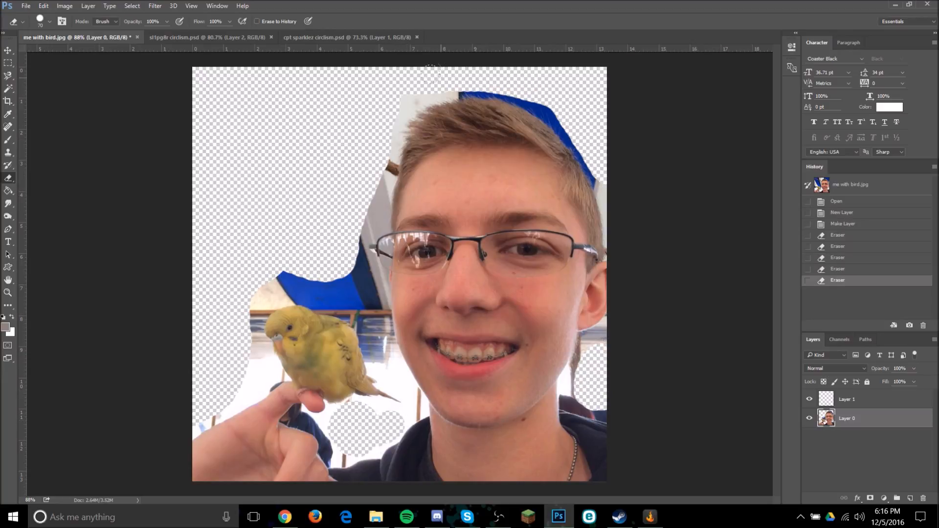
{"action": "left_click_drag", "start_coordinate": [432, 78], "coordinate": [341, 222]}
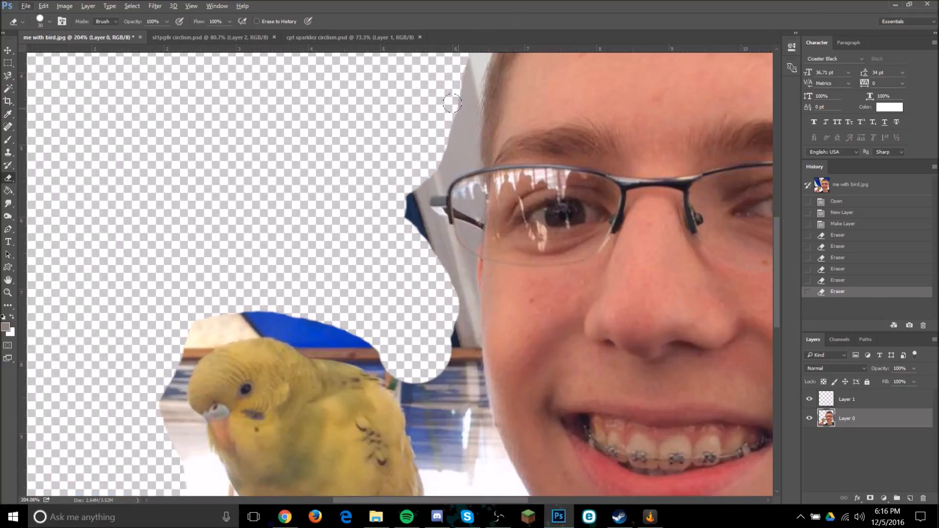
Erase background beside the glasses, between bird and face, and around the hand below the bird
{"action": "left_click_drag", "start_coordinate": [452, 104], "coordinate": [417, 237]}
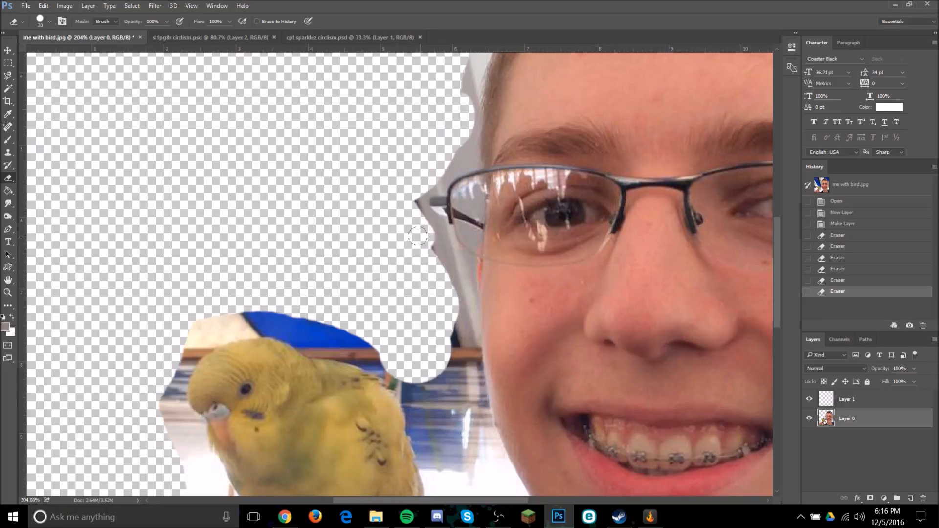
{"action": "left_click_drag", "start_coordinate": [413, 240], "coordinate": [347, 342]}
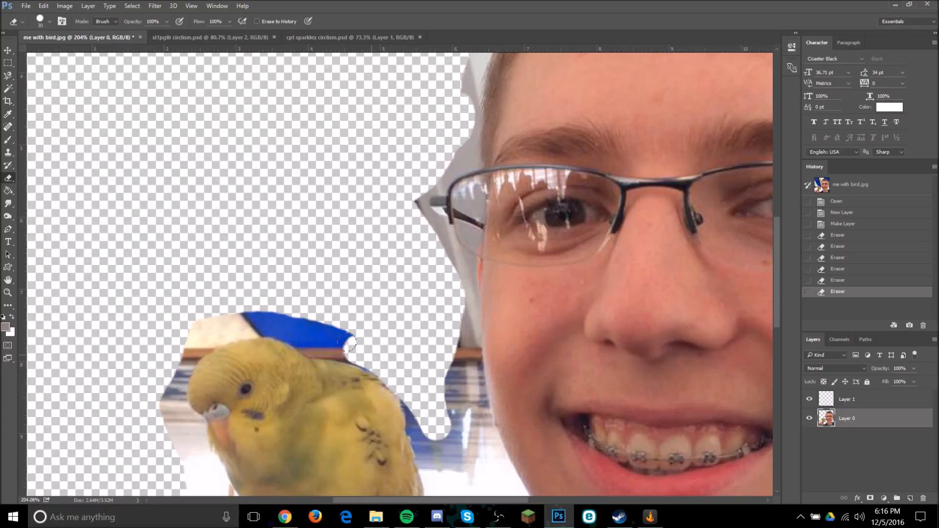
{"action": "left_click_drag", "start_coordinate": [348, 342], "coordinate": [174, 330]}
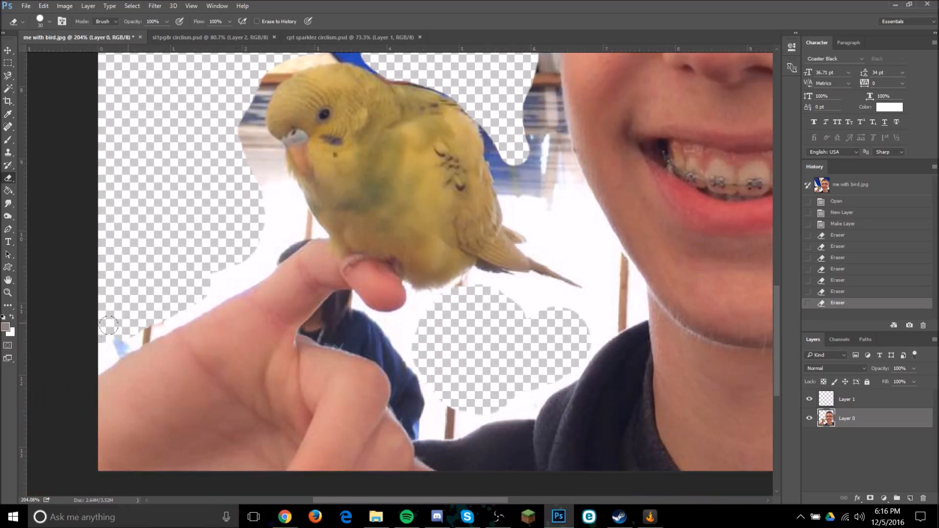
{"action": "left_click_drag", "start_coordinate": [110, 325], "coordinate": [264, 192]}
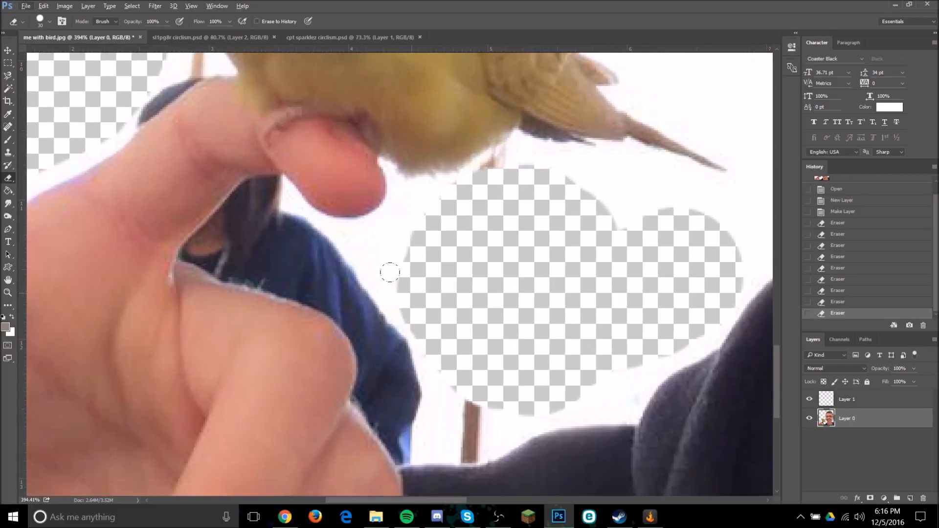
Erase the white background next to the thumb and behind the hand
{"action": "left_click_drag", "start_coordinate": [390, 273], "coordinate": [442, 329]}
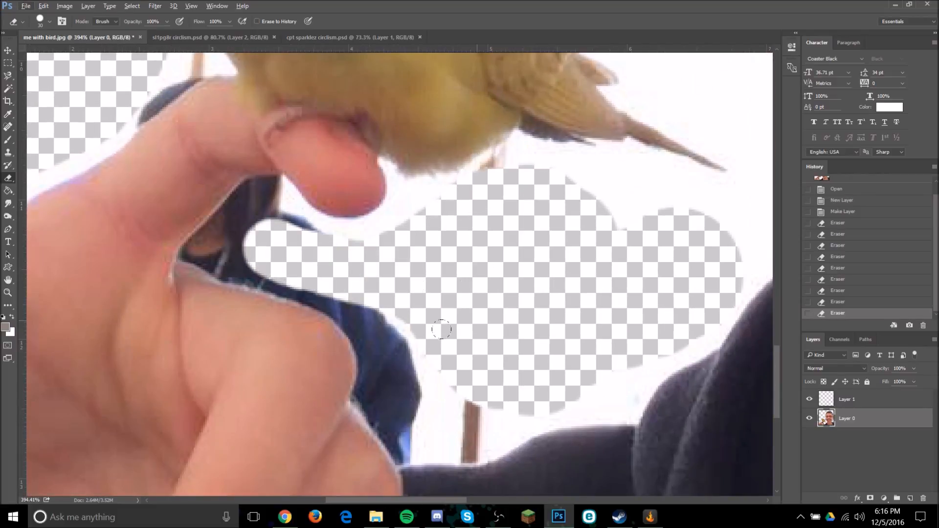
{"action": "left_click_drag", "start_coordinate": [442, 330], "coordinate": [539, 362]}
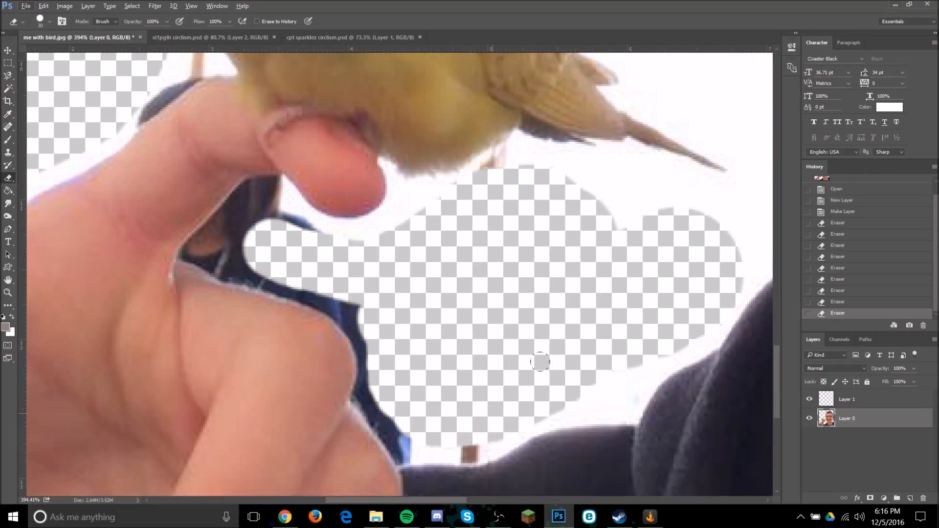
{"action": "left_click_drag", "start_coordinate": [539, 360], "coordinate": [514, 181]}
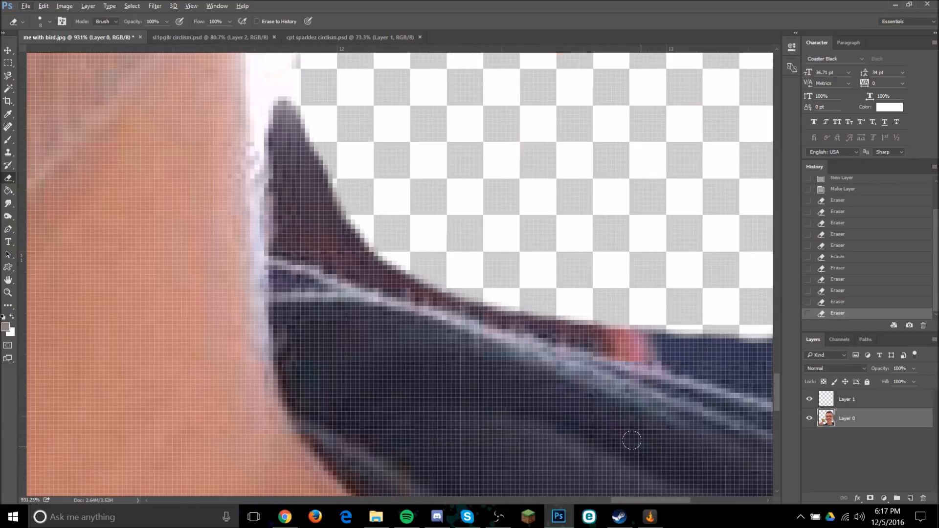
Erase the dark pointed scrap beside the neck down to its last specks
{"action": "left_click_drag", "start_coordinate": [632, 440], "coordinate": [390, 263]}
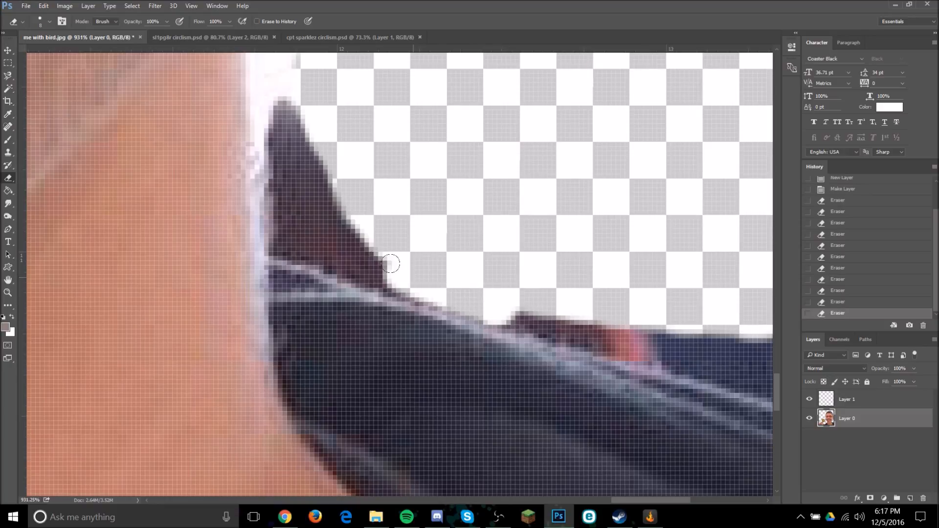
{"action": "left_click_drag", "start_coordinate": [390, 264], "coordinate": [277, 233]}
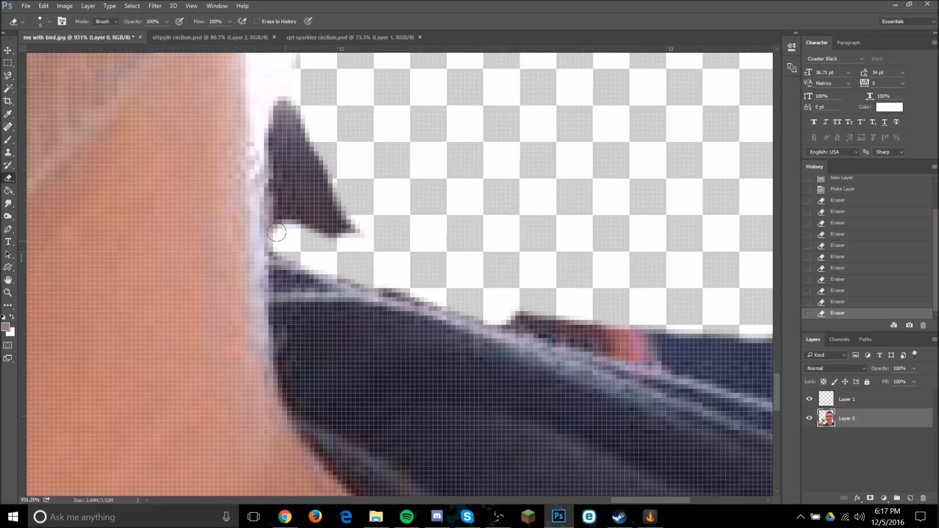
{"action": "left_click_drag", "start_coordinate": [278, 233], "coordinate": [296, 226]}
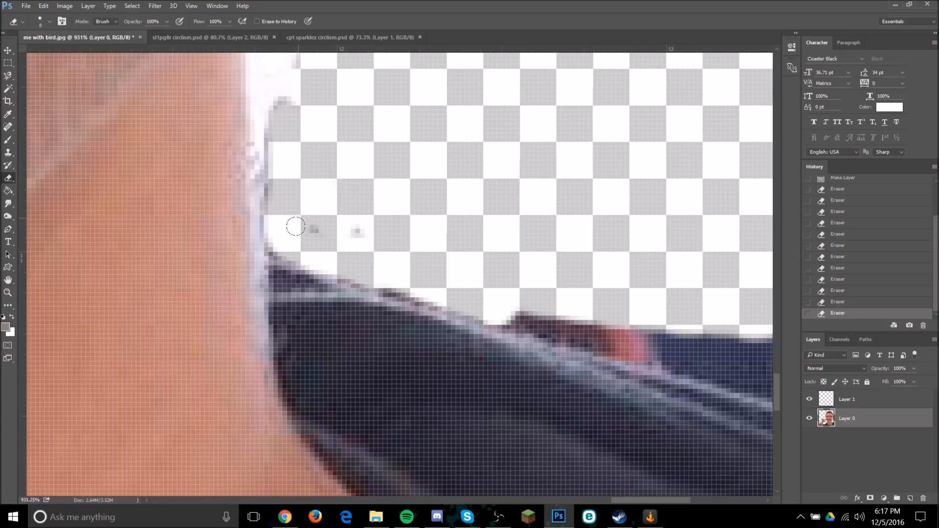
{"action": "left_click_drag", "start_coordinate": [314, 230], "coordinate": [398, 268]}
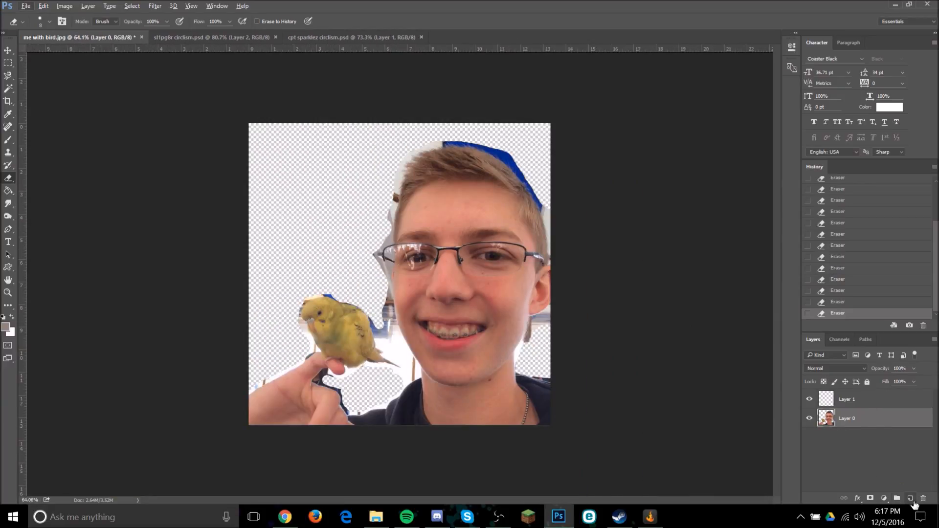
Create a new empty layer and start choosing its foreground colour for a black backdrop
{"action": "left_click", "coordinate": [922, 497]}
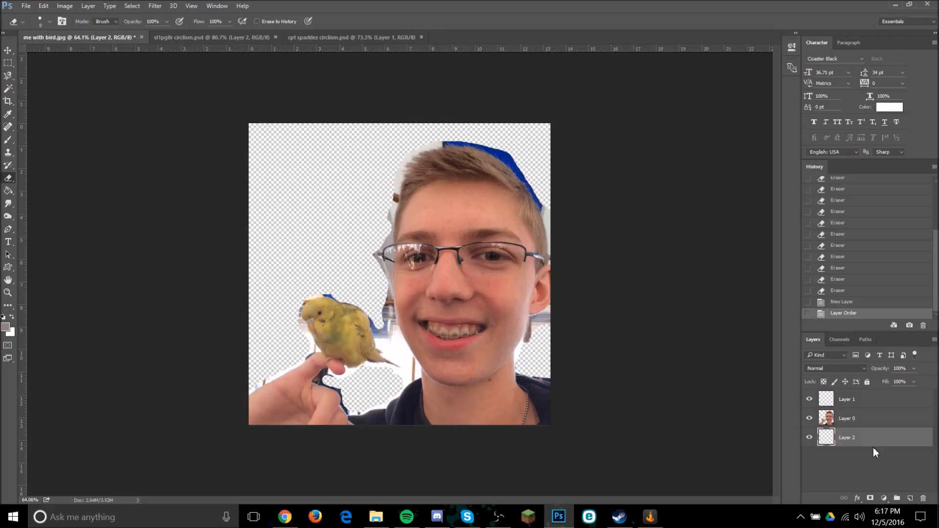
{"action": "mouse_move", "coordinate": [19, 184]}
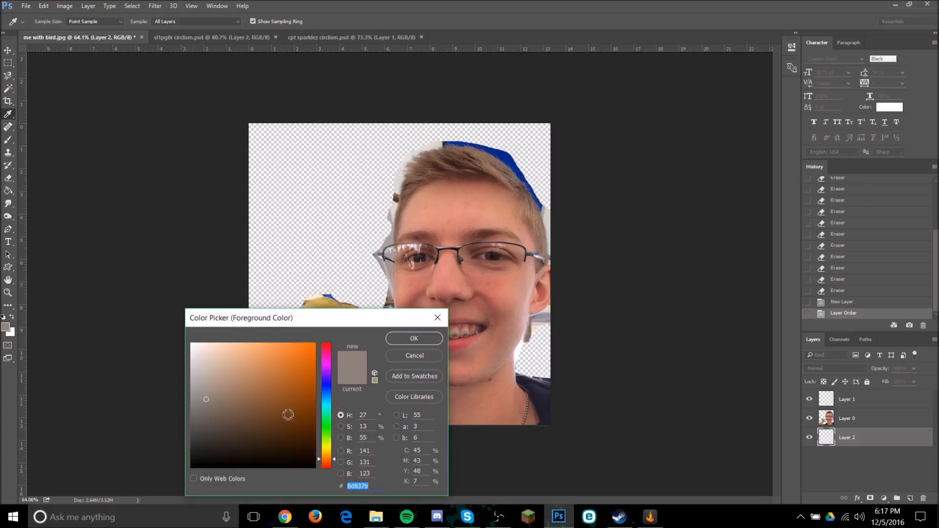
{"action": "left_click", "coordinate": [414, 339]}
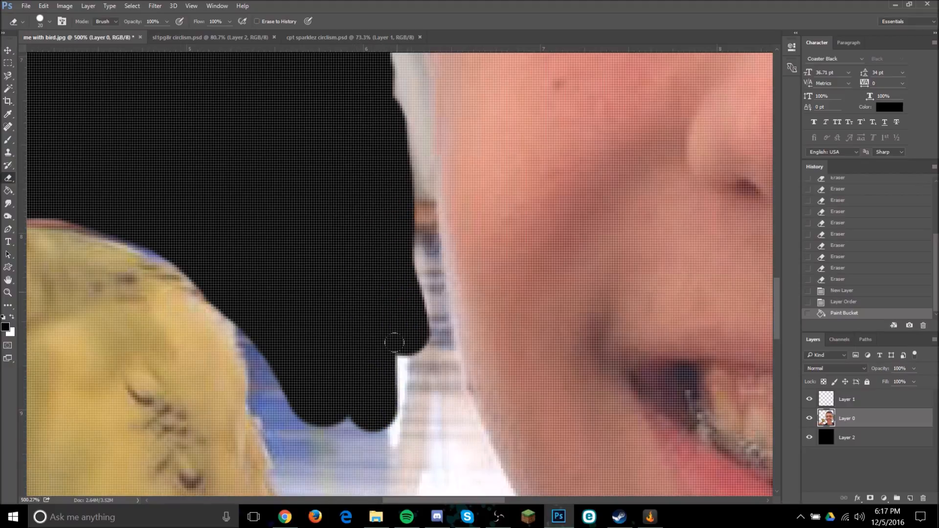
Erase leftover background beside the cheek and shoulder and trim the white fringe along the neck
{"action": "left_click_drag", "start_coordinate": [394, 343], "coordinate": [317, 130]}
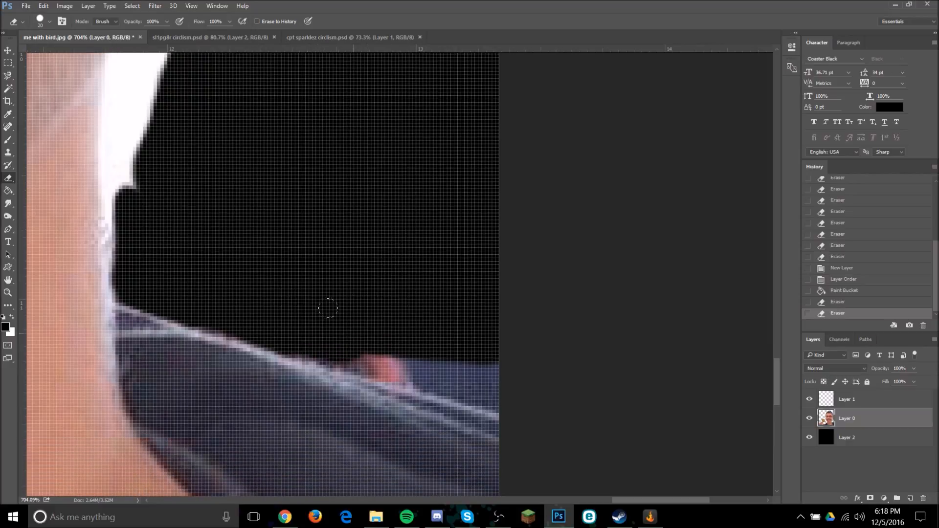
{"action": "left_click_drag", "start_coordinate": [327, 309], "coordinate": [364, 317]}
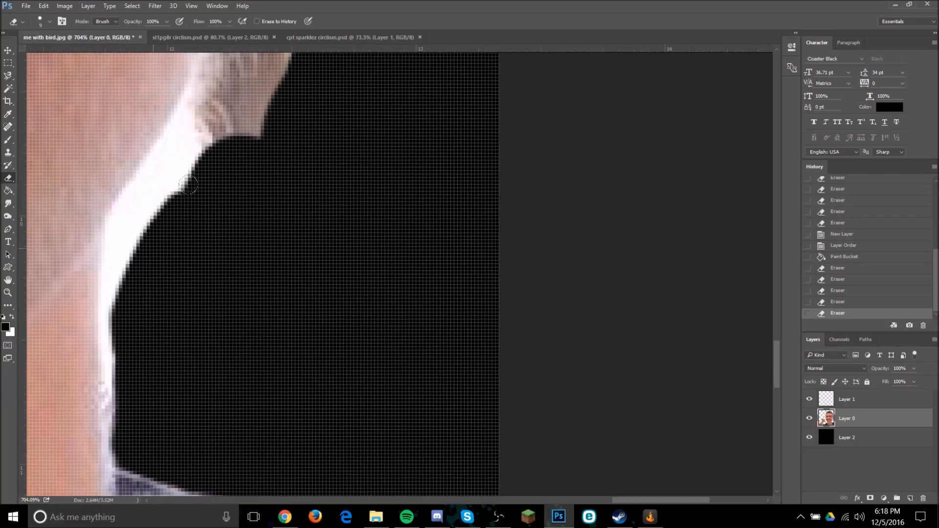
{"action": "left_click_drag", "start_coordinate": [188, 183], "coordinate": [111, 299]}
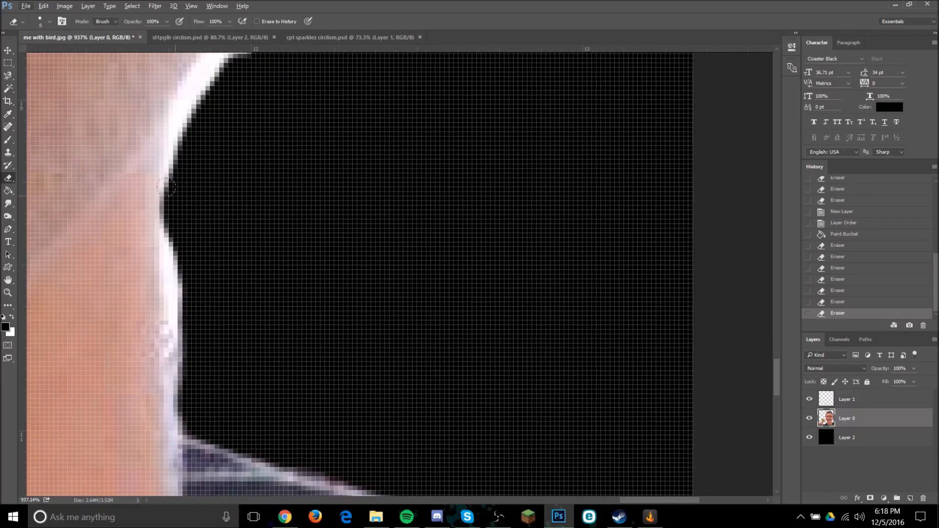
{"action": "left_click_drag", "start_coordinate": [167, 186], "coordinate": [177, 342]}
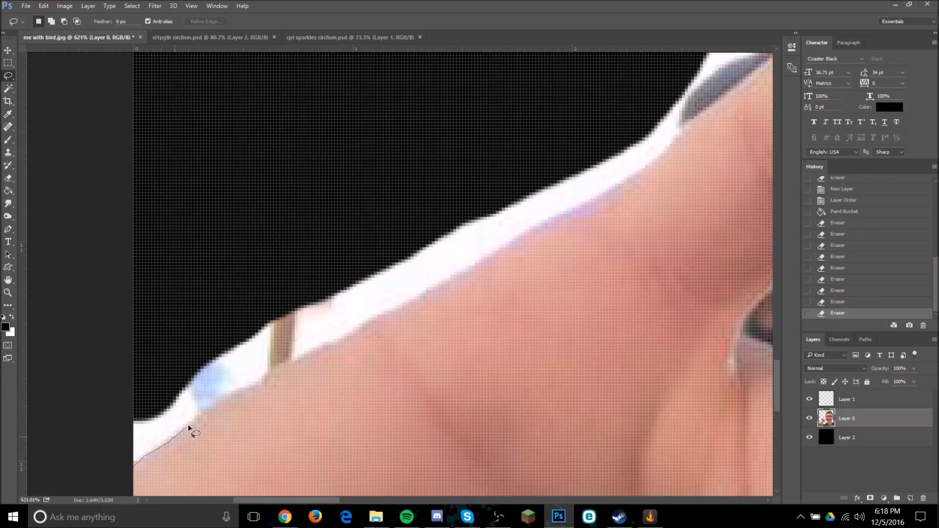
Lasso and delete the white halo along the chin and shirt, then erase leftover specks above the shirt
{"action": "left_click_drag", "start_coordinate": [192, 432], "coordinate": [359, 336]}
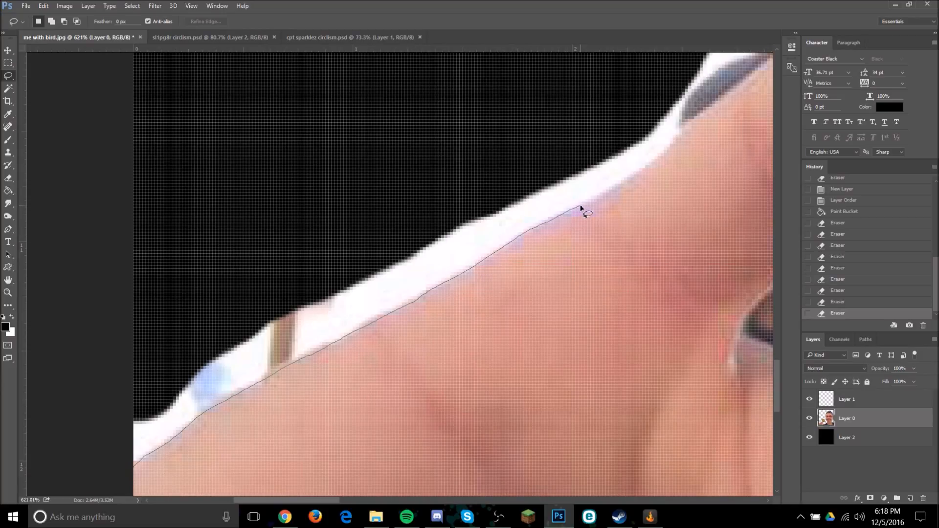
{"action": "left_click_drag", "start_coordinate": [579, 203], "coordinate": [85, 482]}
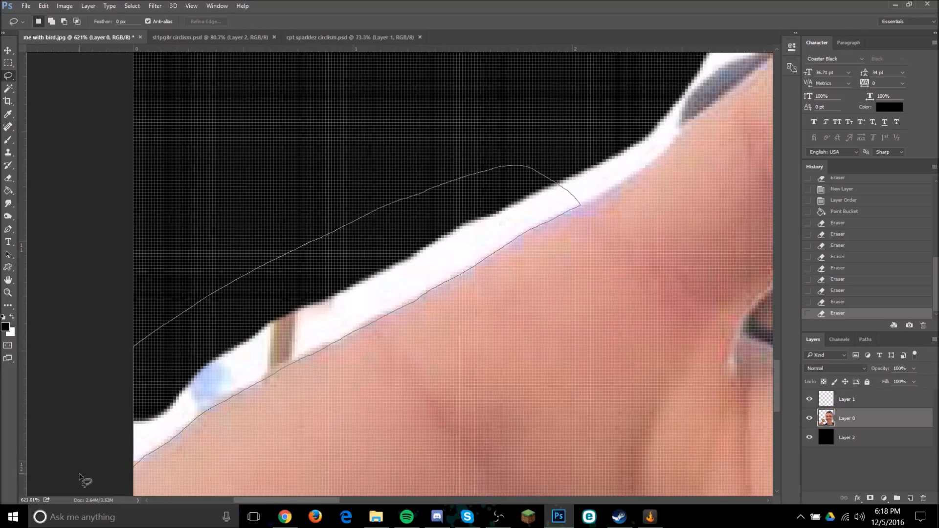
{"action": "key", "text": "Delete"}
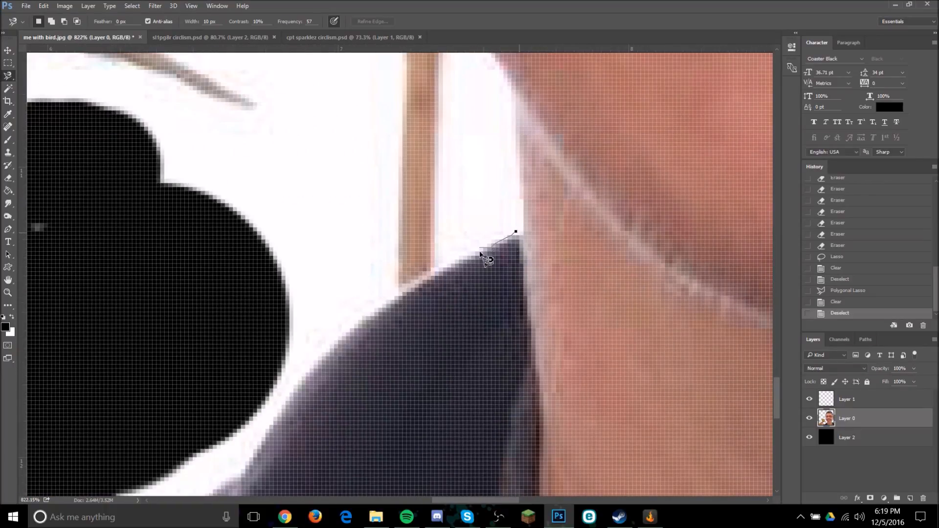
{"action": "left_click", "coordinate": [293, 395]}
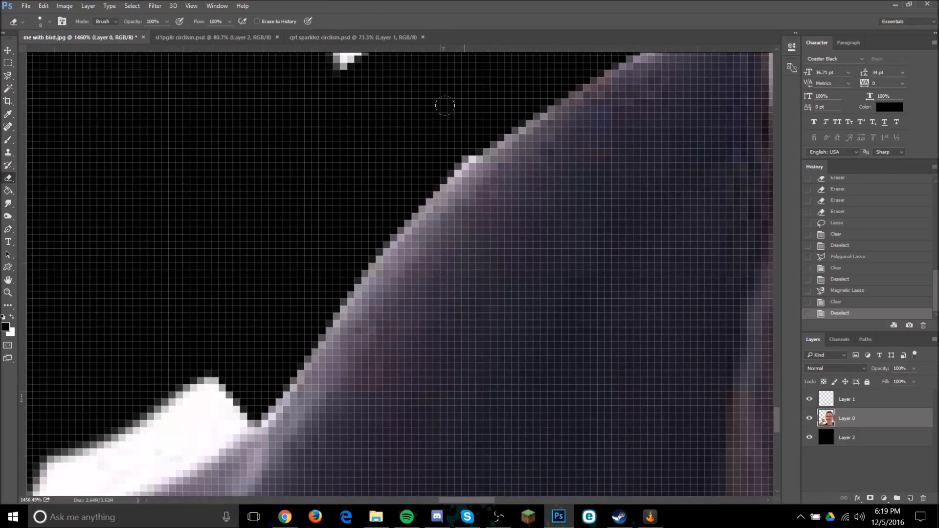
{"action": "left_click_drag", "start_coordinate": [445, 106], "coordinate": [223, 389]}
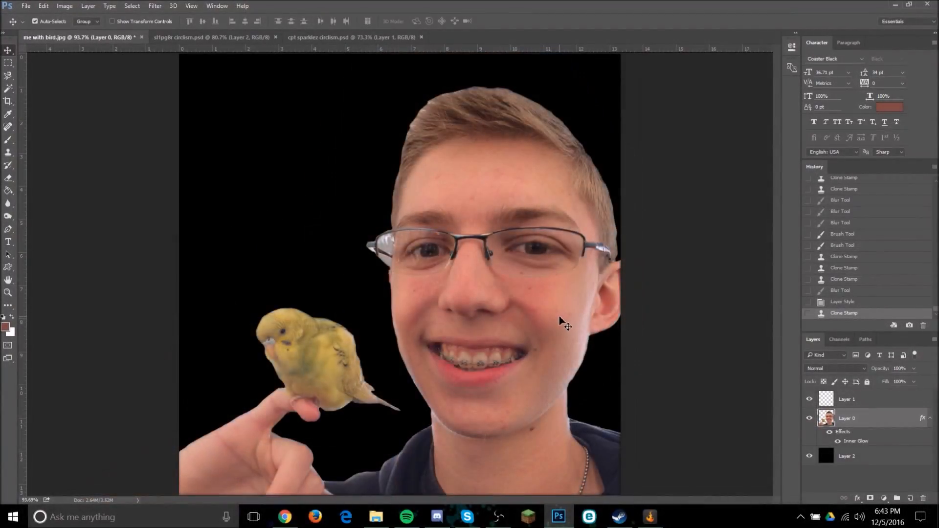
{"action": "mouse_move", "coordinate": [633, 337]}
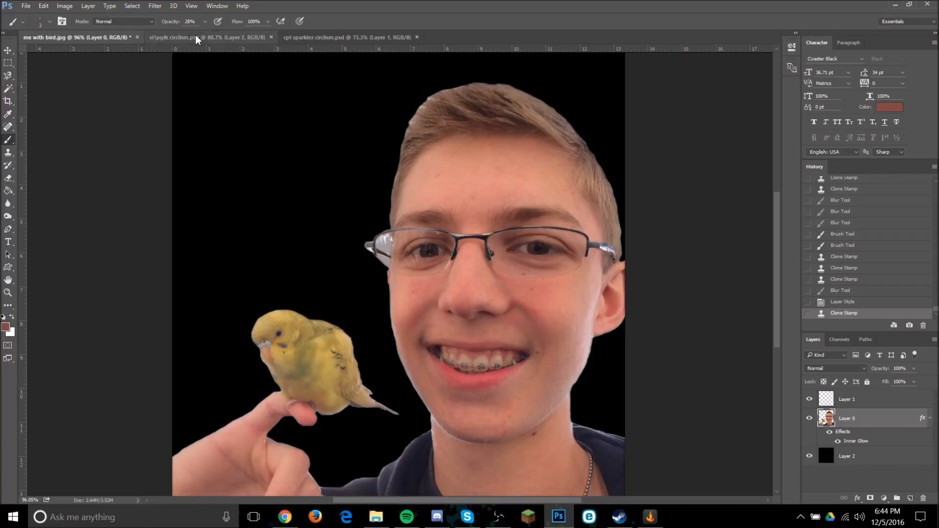
With 100% opacity and a 2 px brush, sample the glasses' dark colour and paint small circles on the bridge
{"action": "left_click", "coordinate": [206, 22]}
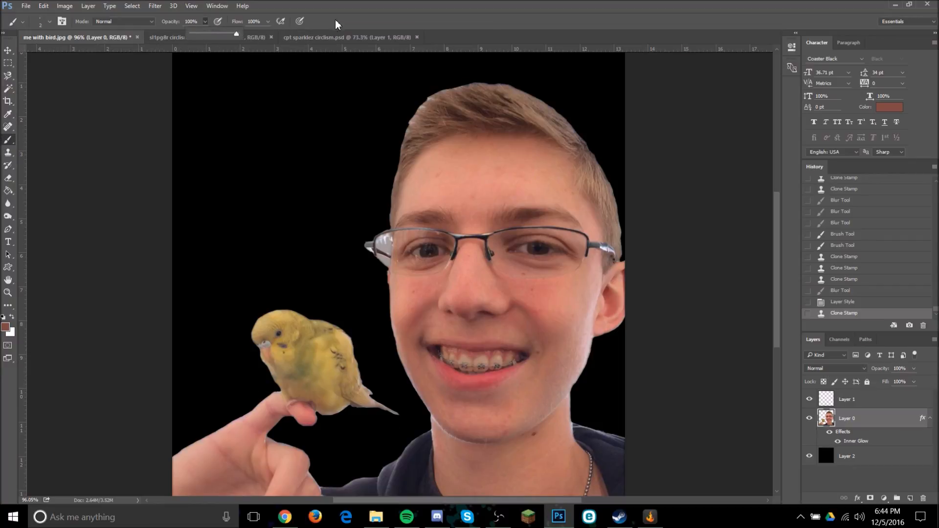
{"action": "left_click", "coordinate": [50, 23]}
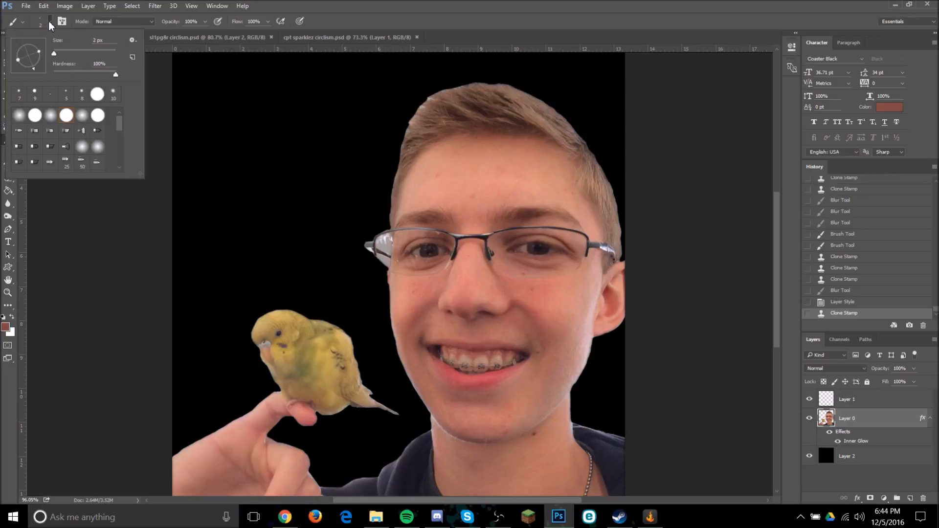
{"action": "mouse_move", "coordinate": [117, 82]}
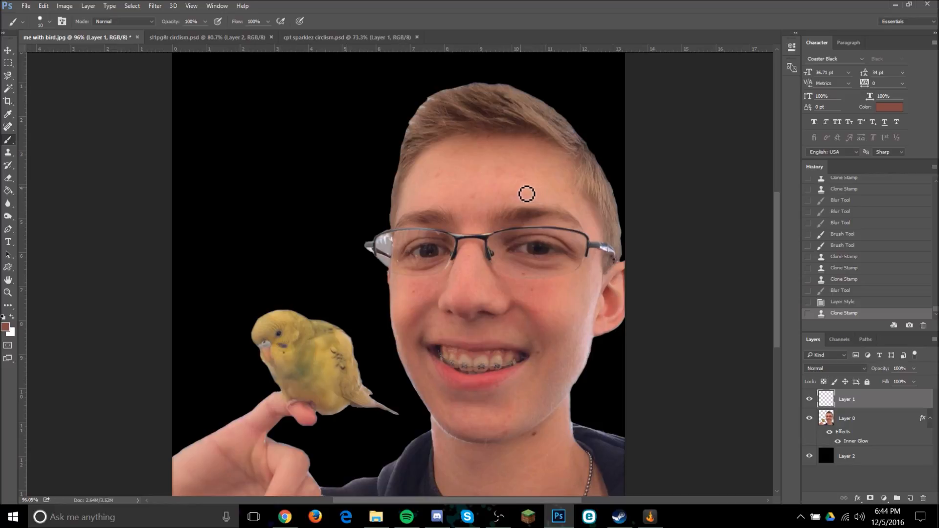
{"action": "mouse_move", "coordinate": [498, 191]}
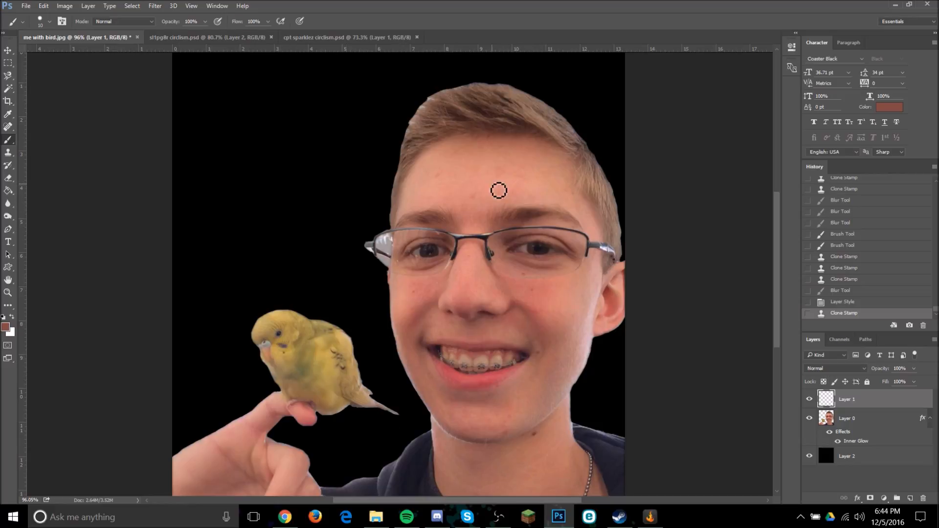
{"action": "mouse_move", "coordinate": [423, 196]}
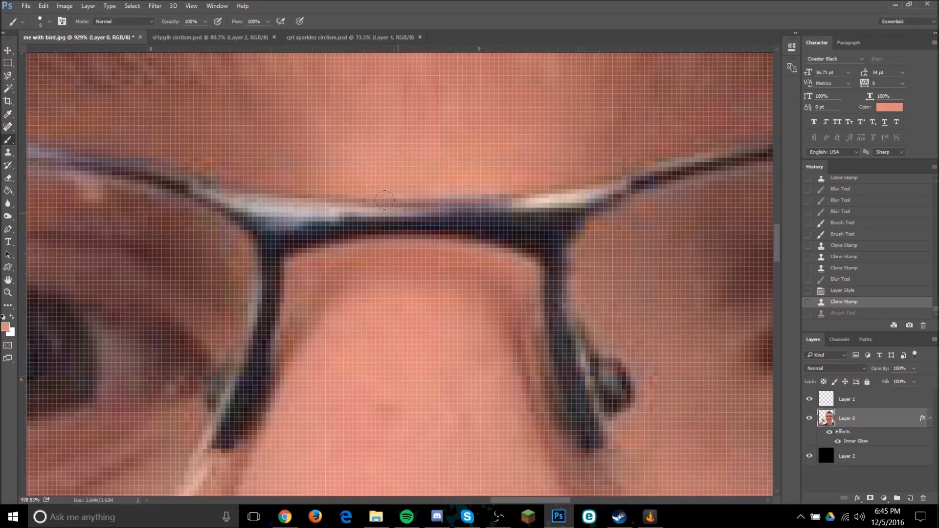
{"action": "left_click", "coordinate": [400, 223]}
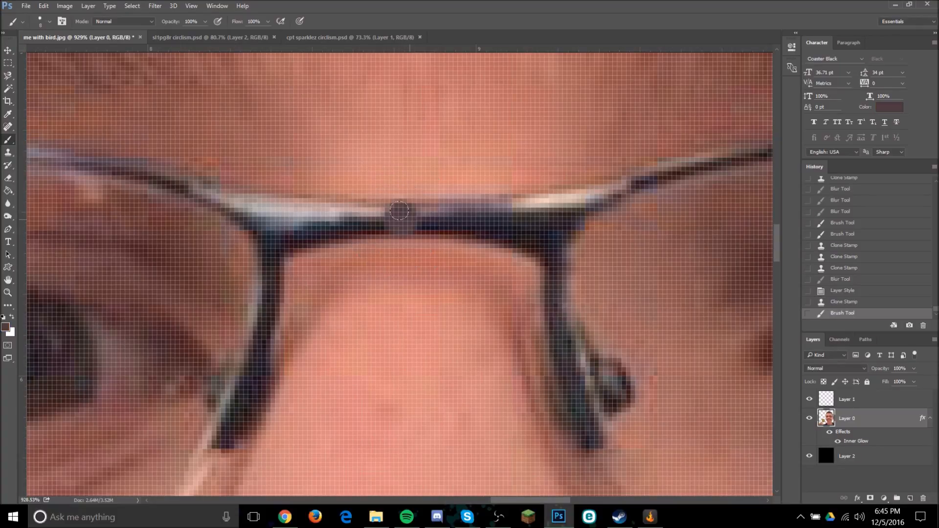
{"action": "left_click_drag", "start_coordinate": [400, 210], "coordinate": [461, 215]}
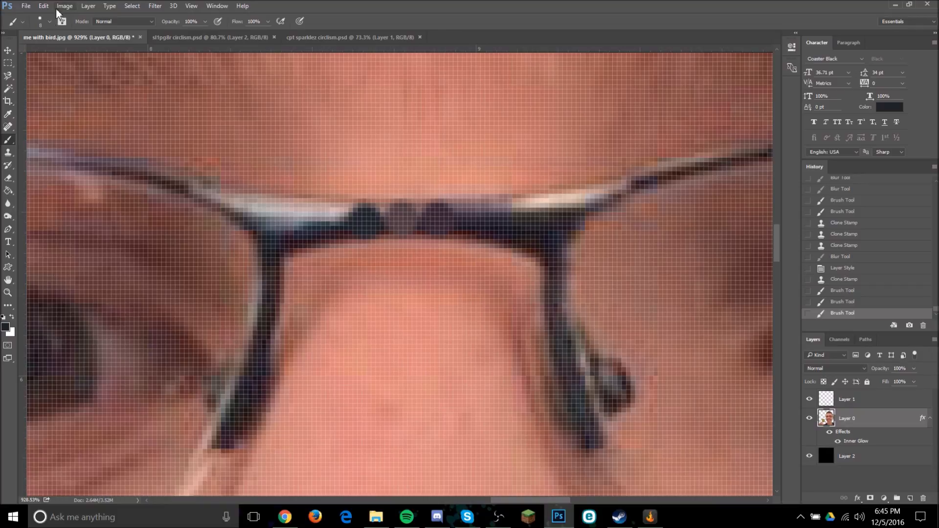
{"action": "mouse_move", "coordinate": [339, 211]}
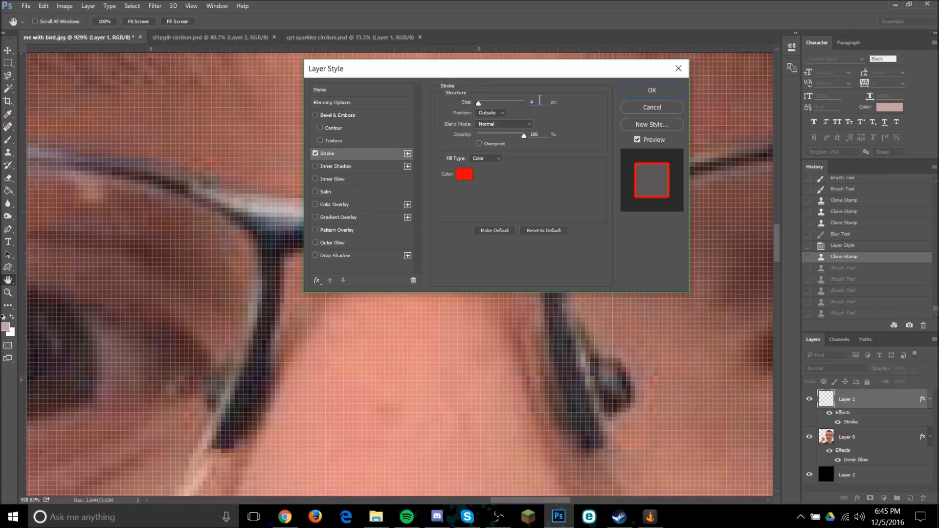
Give the circles layer a white outline stroke effect
{"action": "left_click", "coordinate": [464, 174]}
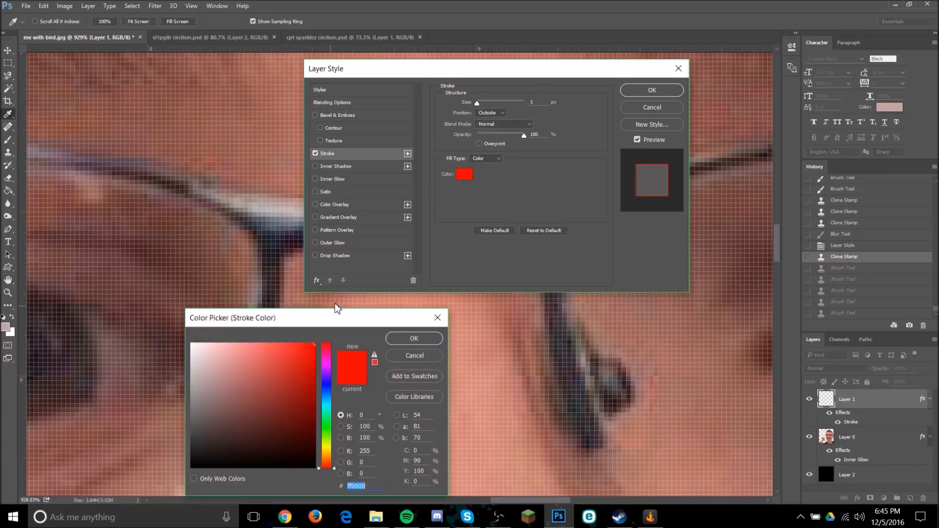
{"action": "left_click", "coordinate": [414, 339]}
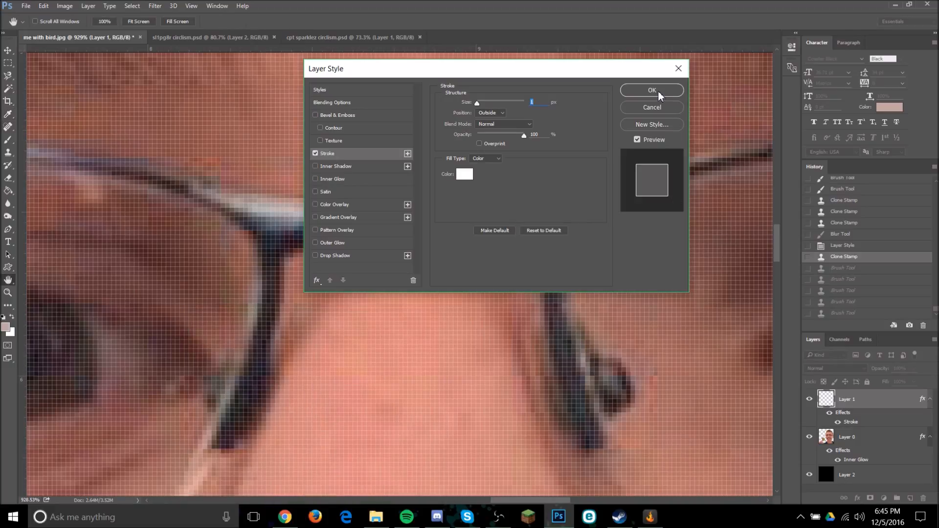
{"action": "left_click", "coordinate": [651, 90]}
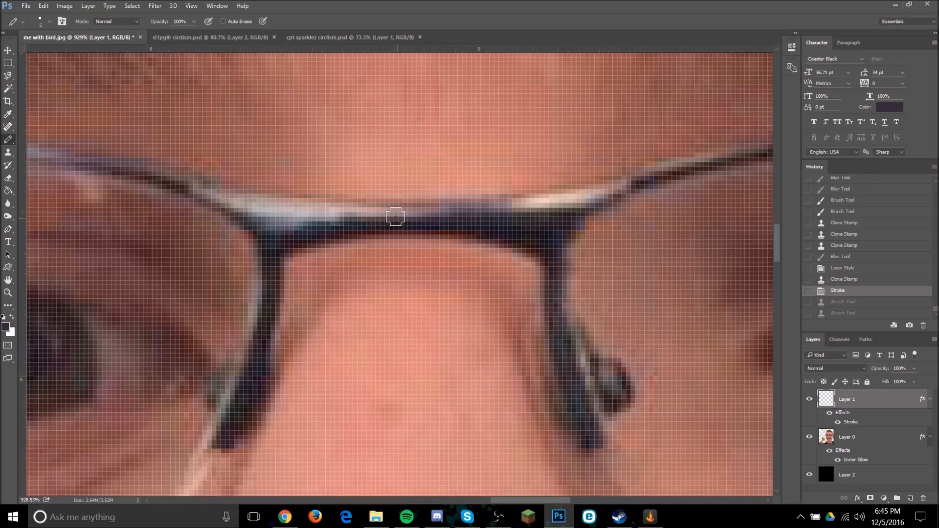
Stamp the first white-outlined pencil circles along the top of the glasses bridge
{"action": "left_click", "coordinate": [401, 221]}
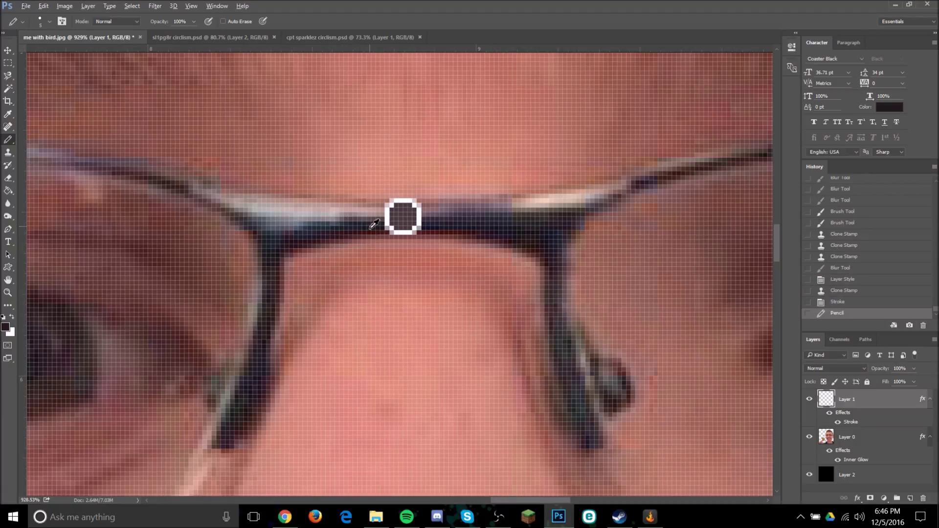
{"action": "left_click", "coordinate": [368, 227]}
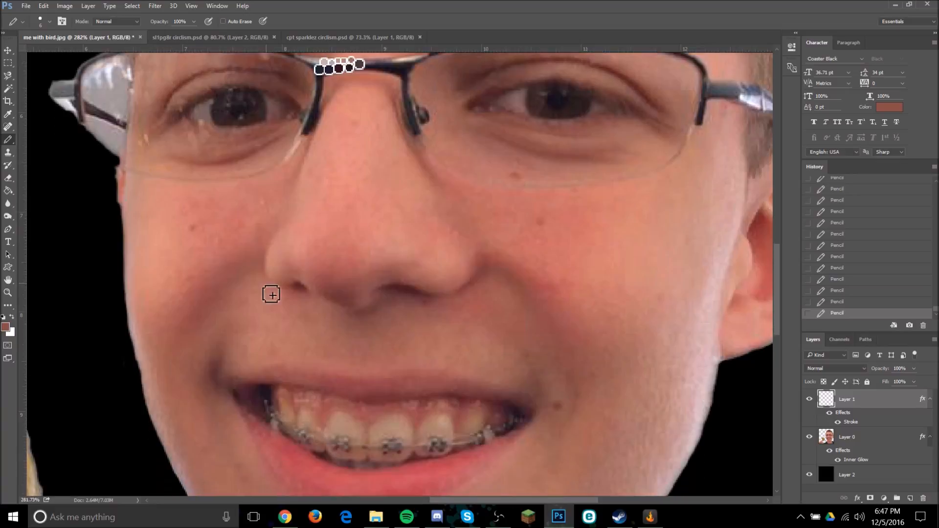
Zoom into the right-hand eye and fill its pupil with a cluster of white-outlined circles
{"action": "scroll", "scroll_direction": "down", "scroll_amount": 3}
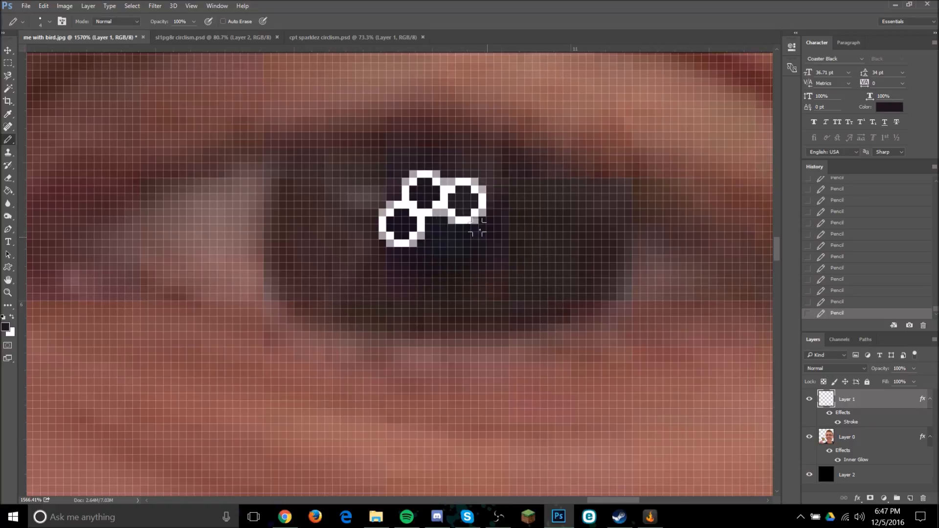
{"action": "left_click_drag", "start_coordinate": [473, 222], "coordinate": [461, 257]}
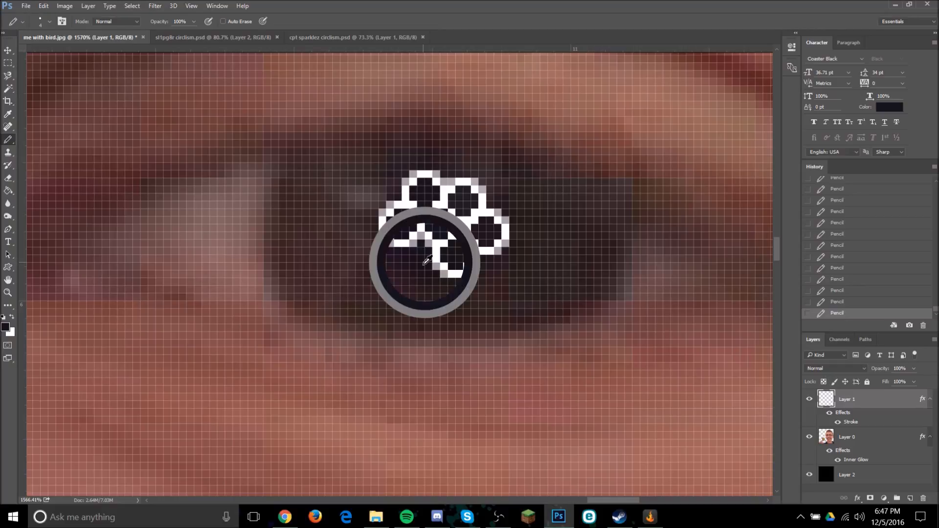
{"action": "left_click_drag", "start_coordinate": [425, 263], "coordinate": [446, 300]}
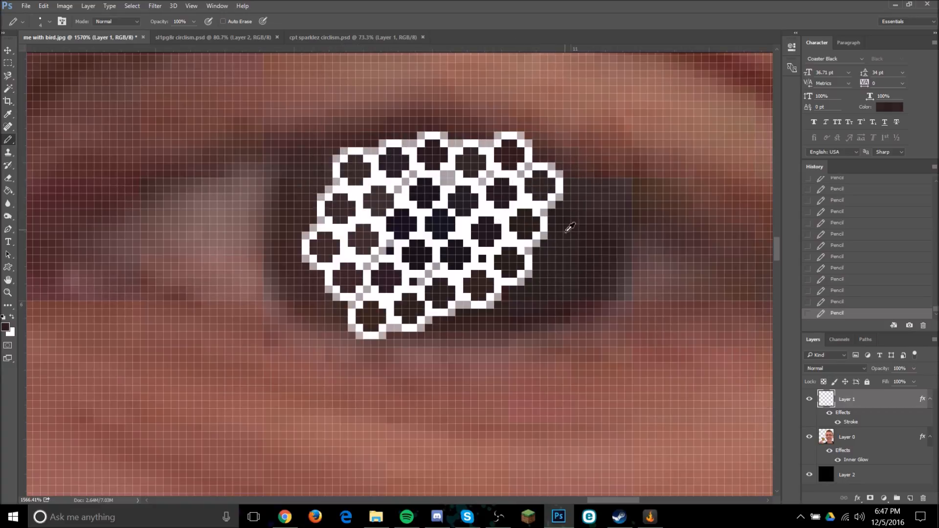
{"action": "left_click_drag", "start_coordinate": [564, 228], "coordinate": [521, 299]}
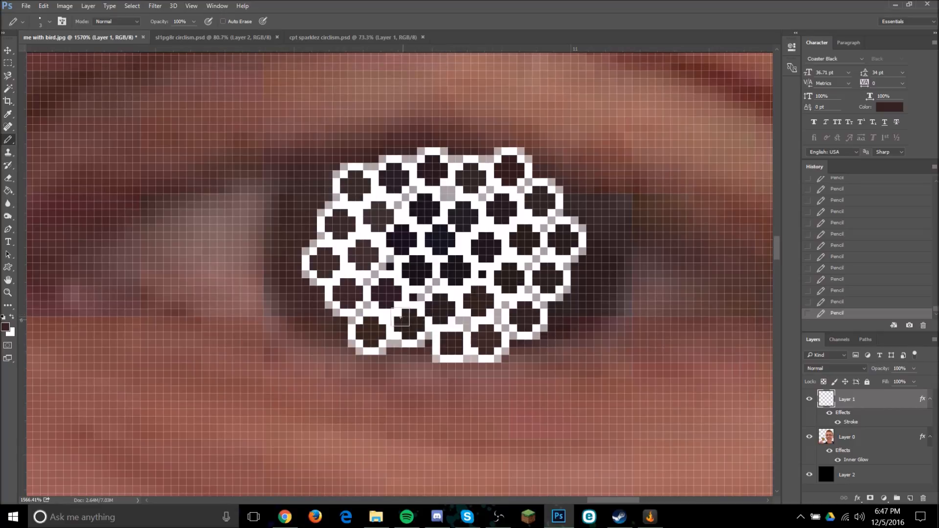
{"action": "mouse_move", "coordinate": [289, 223]}
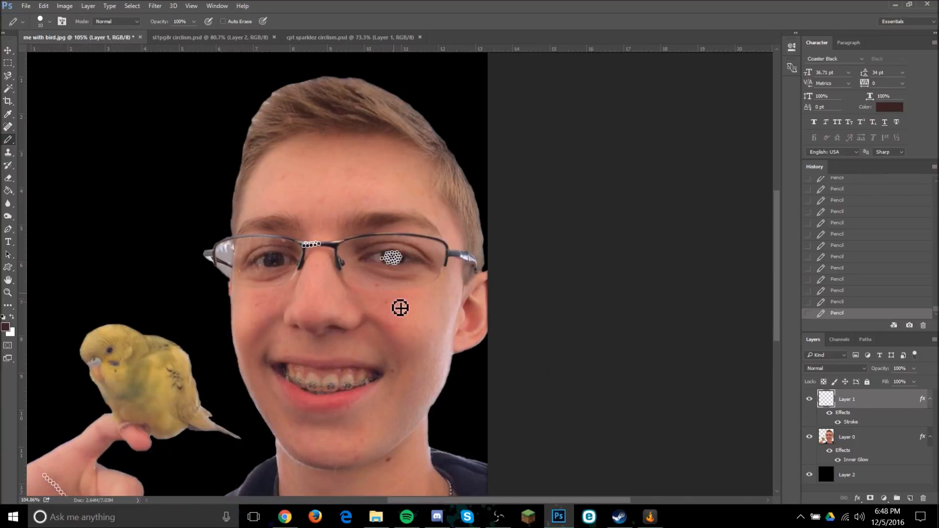
{"action": "scroll", "scroll_direction": "down", "scroll_amount": 3}
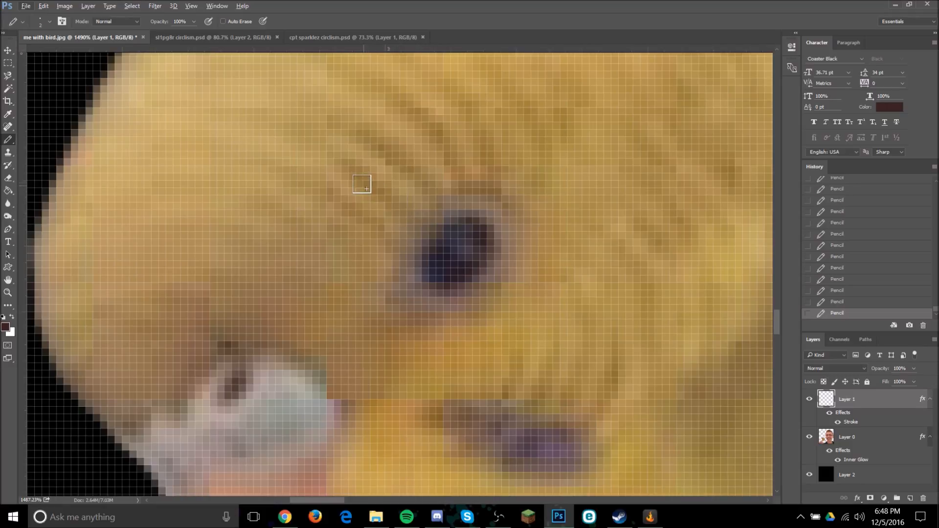
{"action": "mouse_move", "coordinate": [486, 184]}
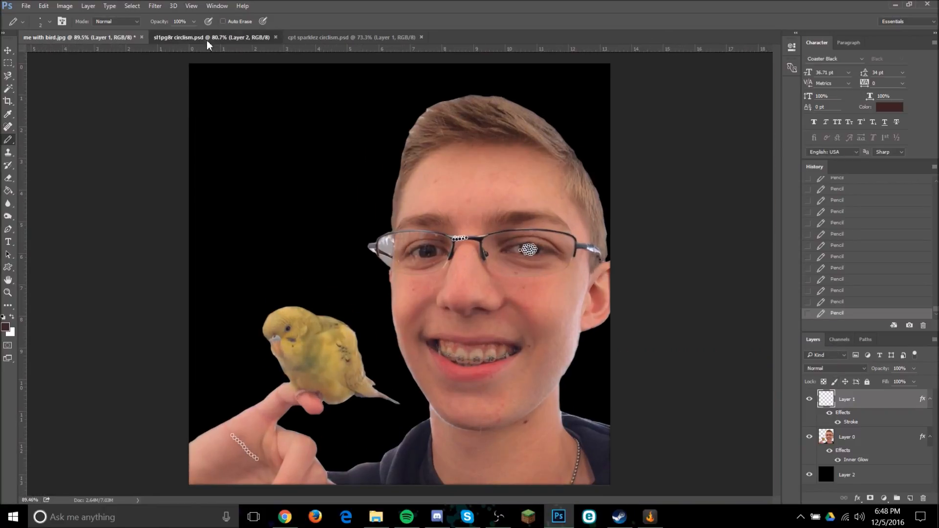
Switch to the sl1pg8r circlism example of the man with glasses, with the Move Tool active
{"action": "left_click", "coordinate": [200, 37]}
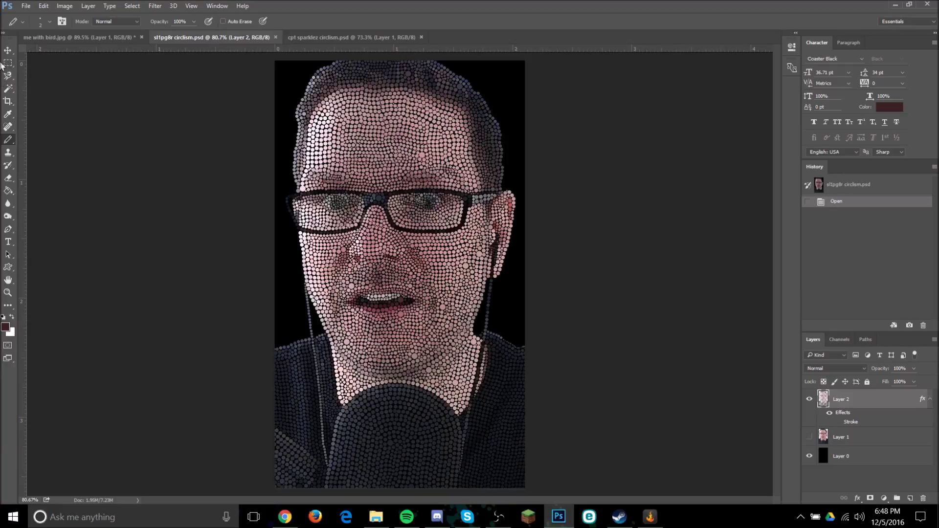
{"action": "left_click", "coordinate": [6, 50]}
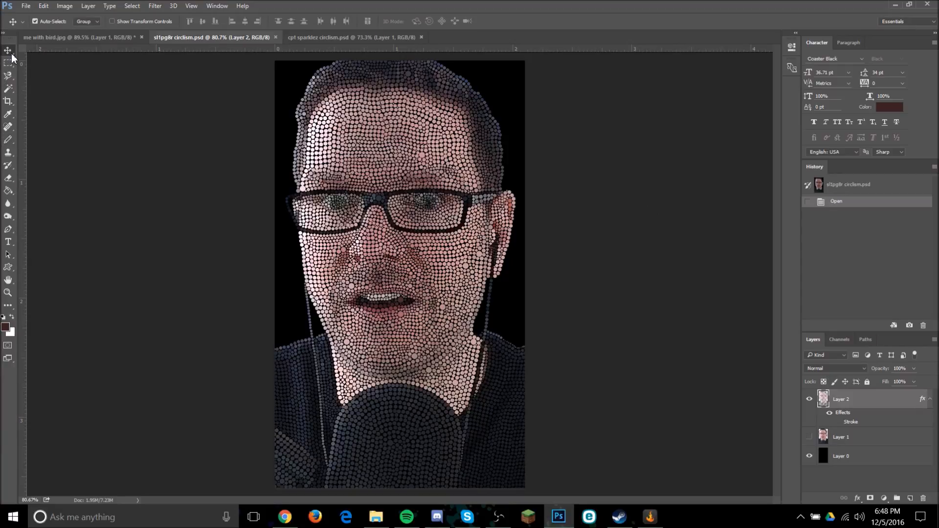
{"action": "mouse_move", "coordinate": [7, 51]}
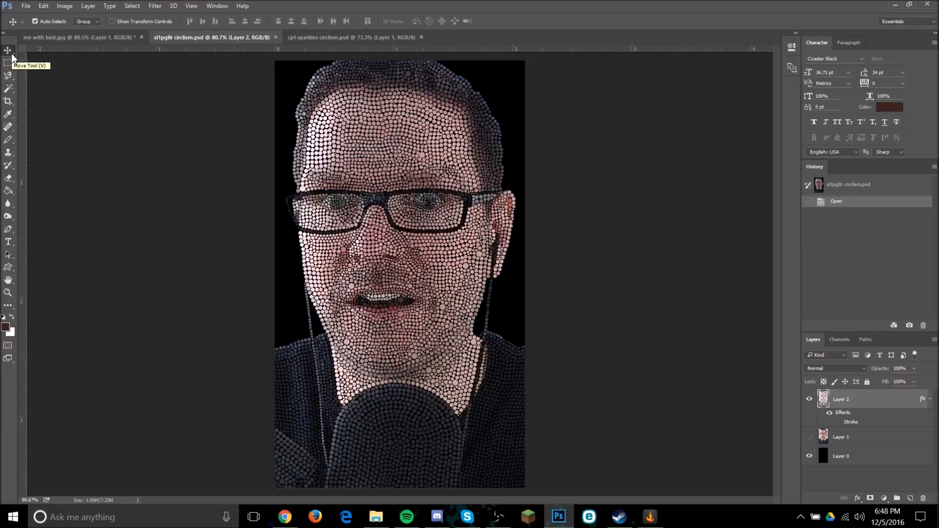
{"action": "mouse_move", "coordinate": [235, 91]}
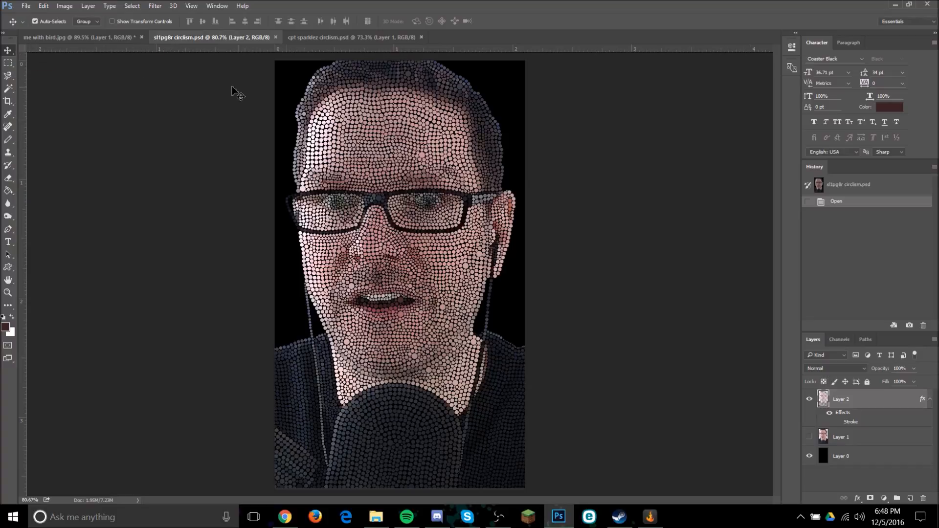
{"action": "mouse_move", "coordinate": [49, 66]}
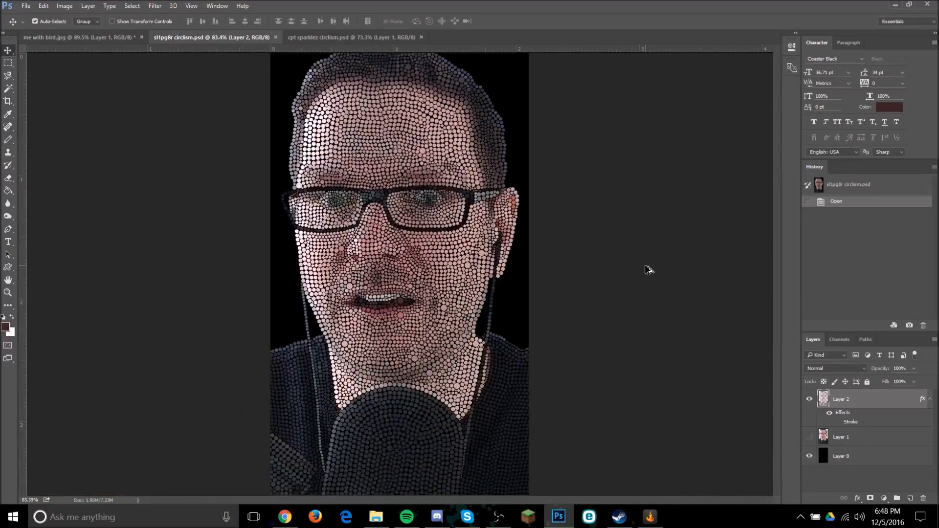
{"action": "left_click", "coordinate": [809, 456]}
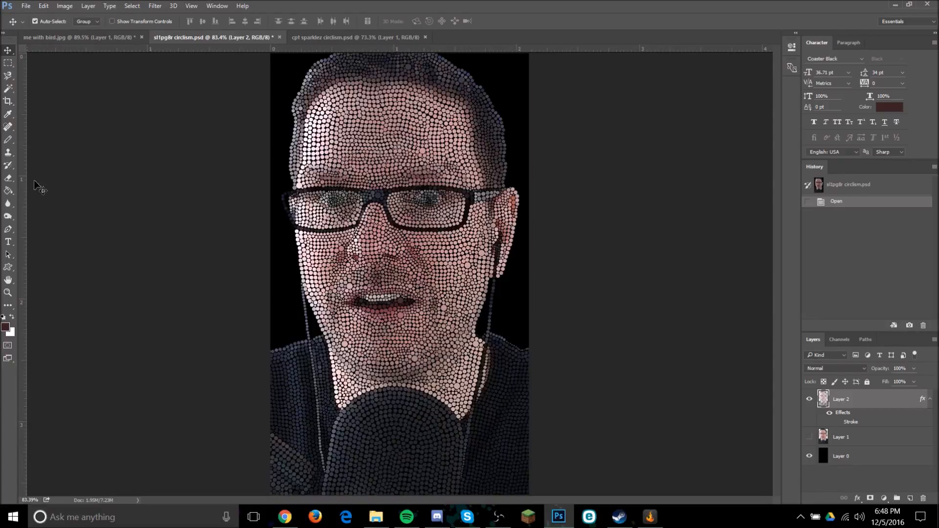
Set the foreground colour to white and pick the Paint Bucket Tool on the example
{"action": "left_click", "coordinate": [6, 327]}
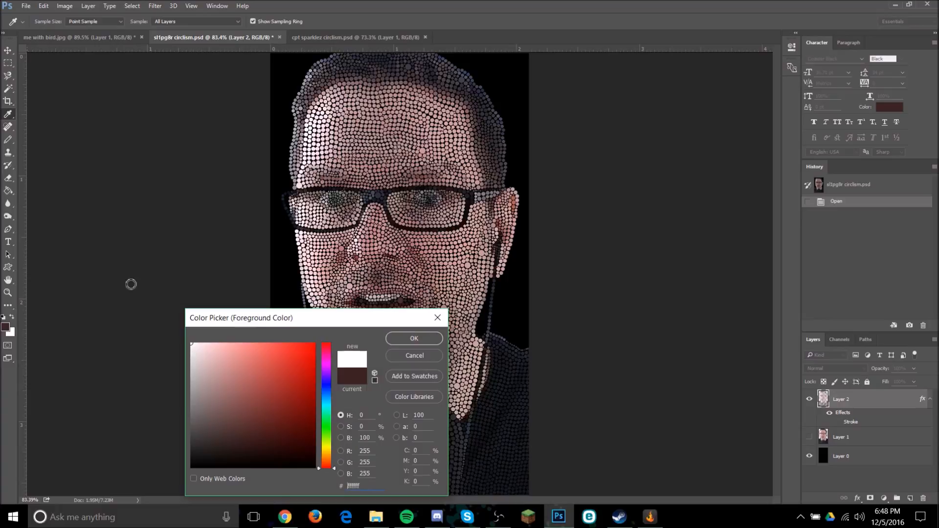
{"action": "left_click", "coordinate": [413, 338]}
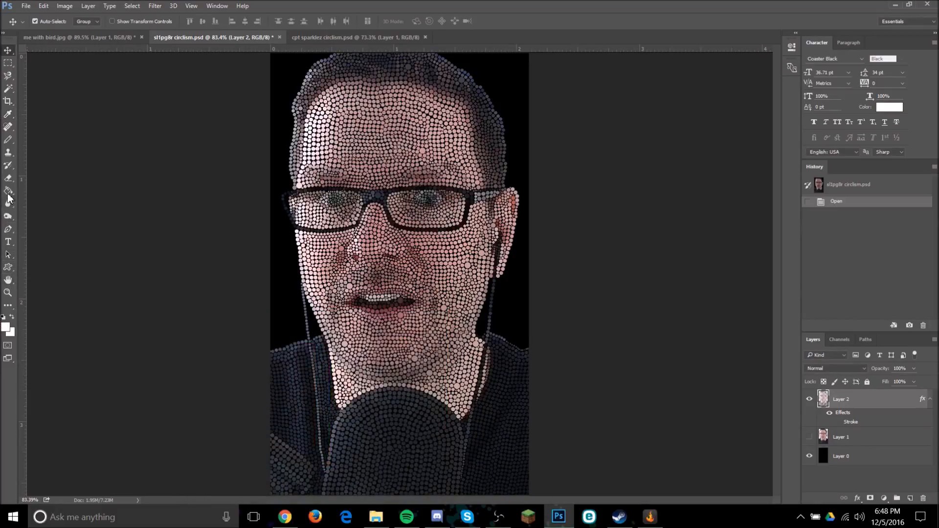
{"action": "left_click", "coordinate": [576, 235]}
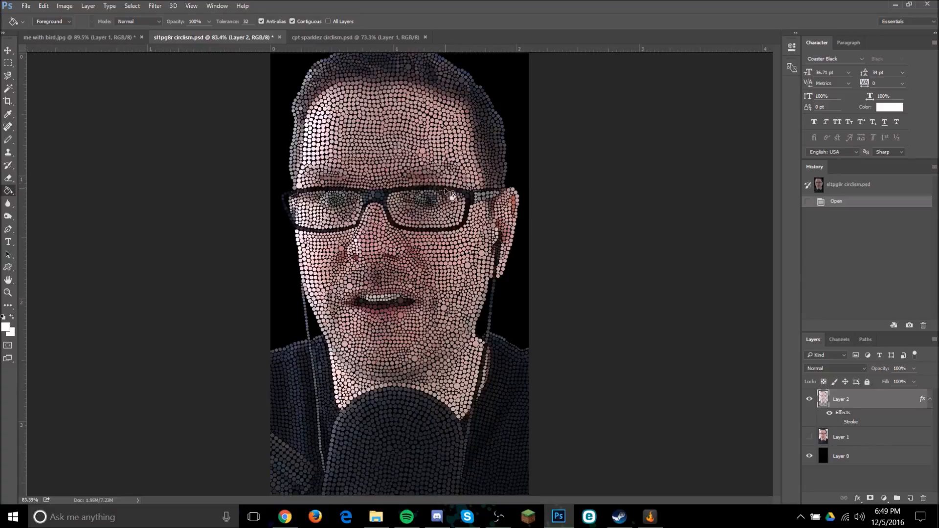
{"action": "mouse_move", "coordinate": [294, 474]}
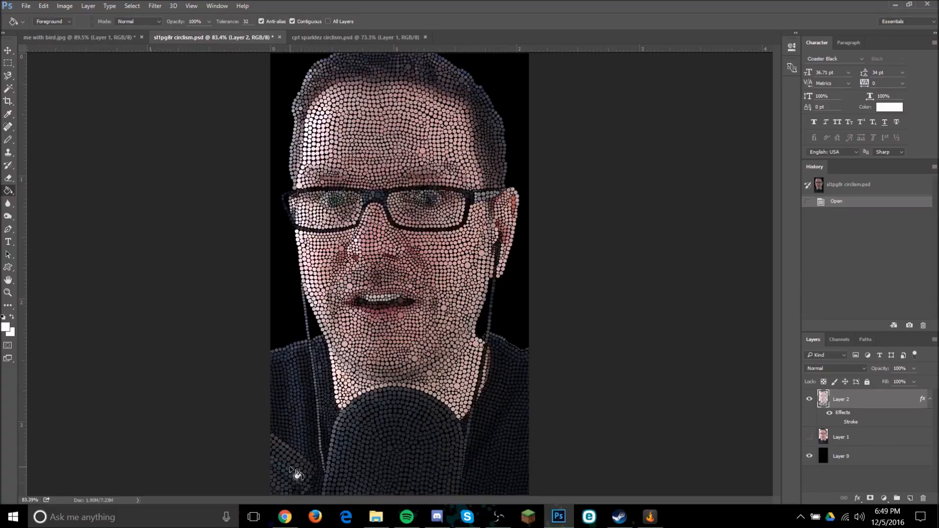
{"action": "left_click", "coordinate": [296, 473]}
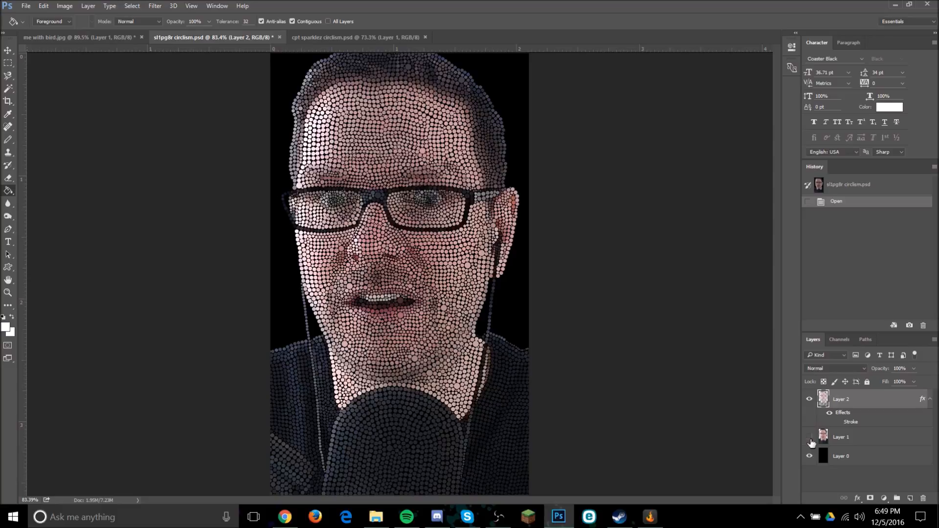
{"action": "mouse_move", "coordinate": [809, 439]}
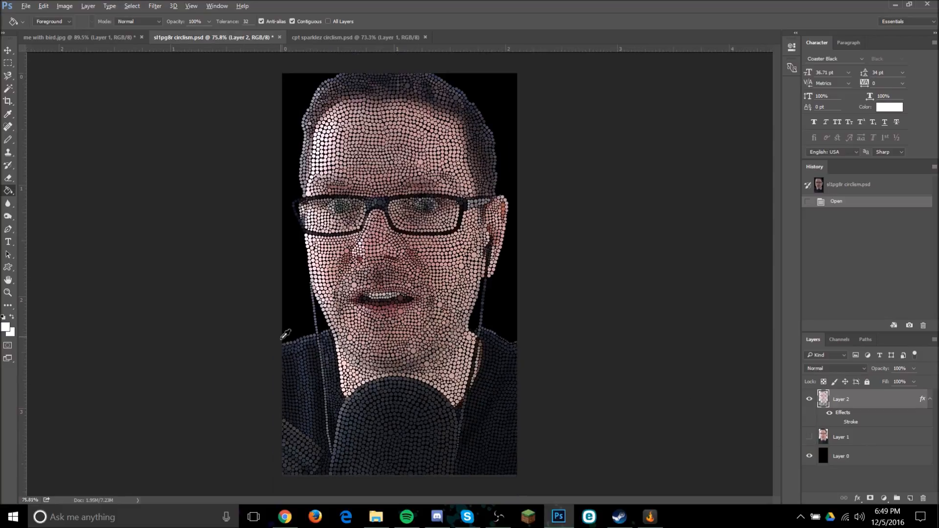
View the cp1 sparklez circlism example, then return to the me with bird.jpg document
{"action": "left_click", "coordinate": [344, 37]}
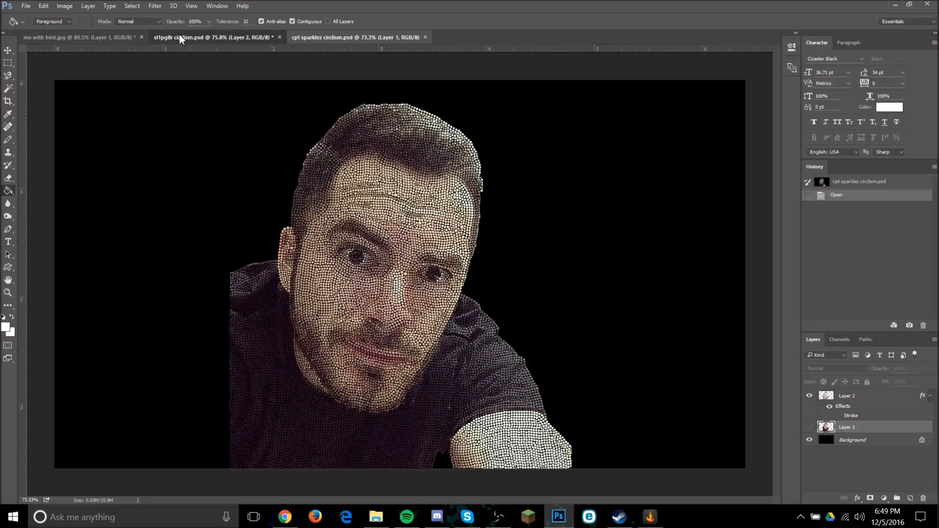
{"action": "left_click", "coordinate": [73, 37]}
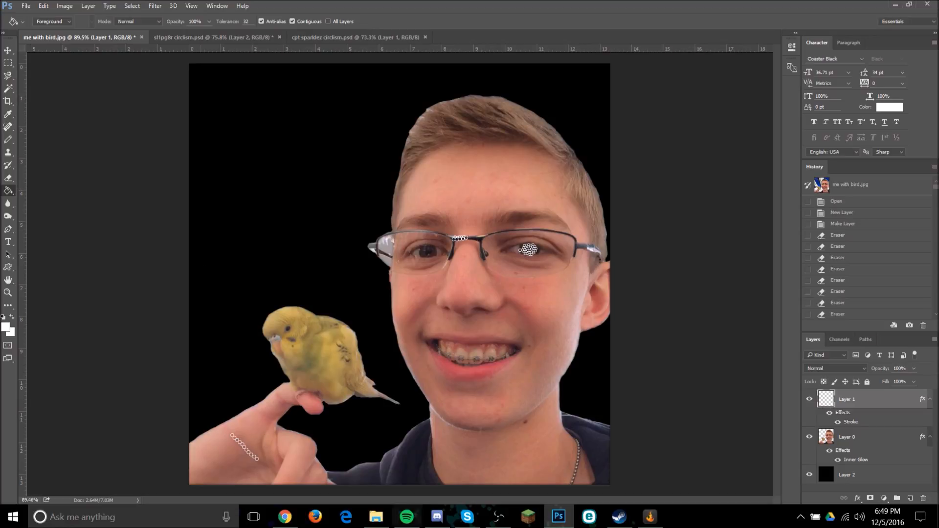
{"action": "mouse_move", "coordinate": [344, 305]}
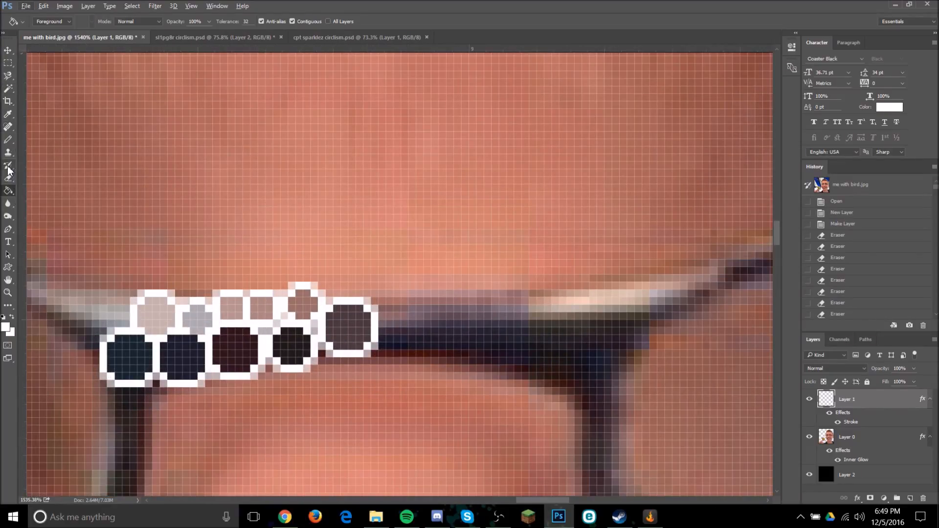
Select the Move Tool while zoomed on the glasses-bridge circle row
{"action": "left_click", "coordinate": [7, 49]}
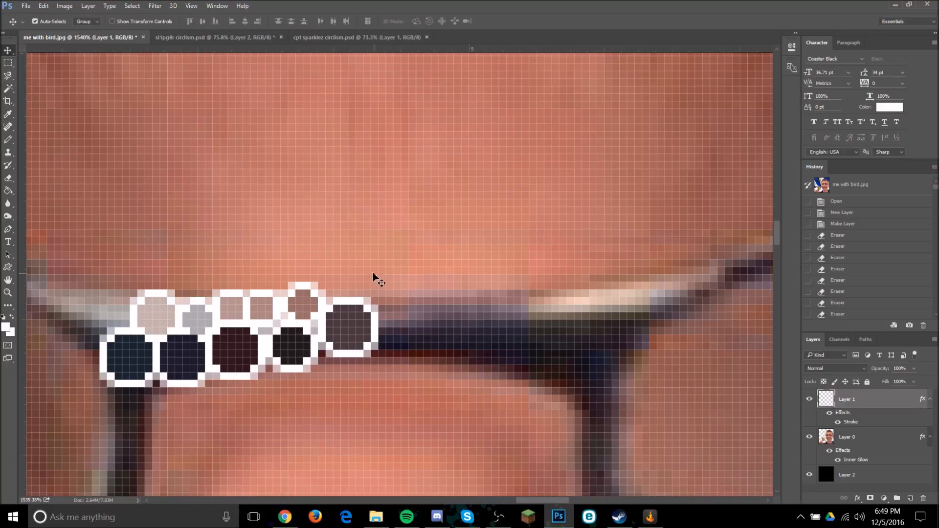